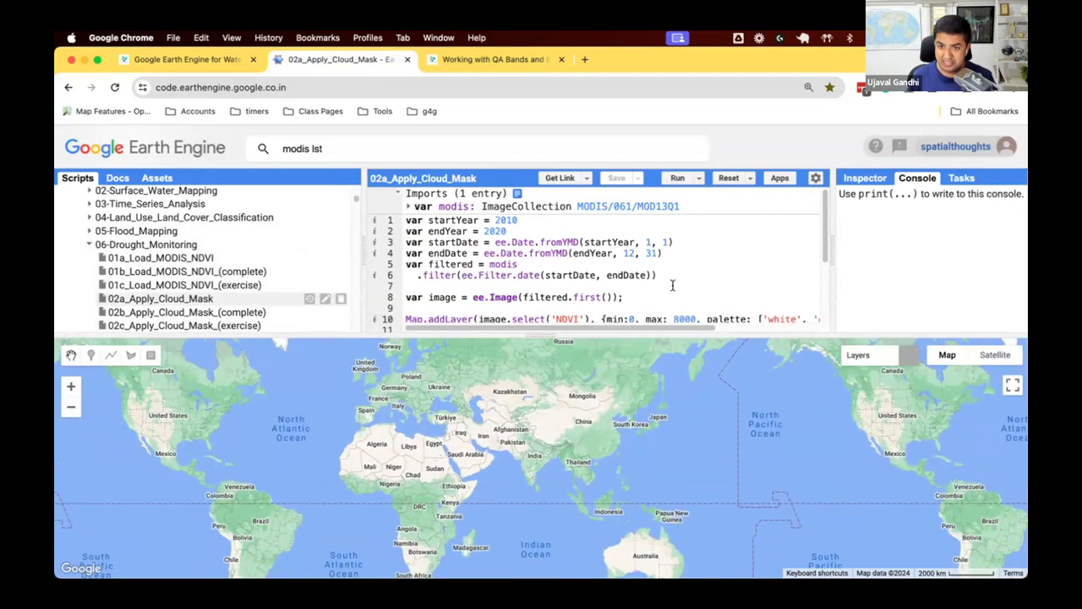
Step: Run the cloud-mask script to put the green MODIS NDVI layer on the map
{"action": "left_click", "coordinate": [677, 178]}
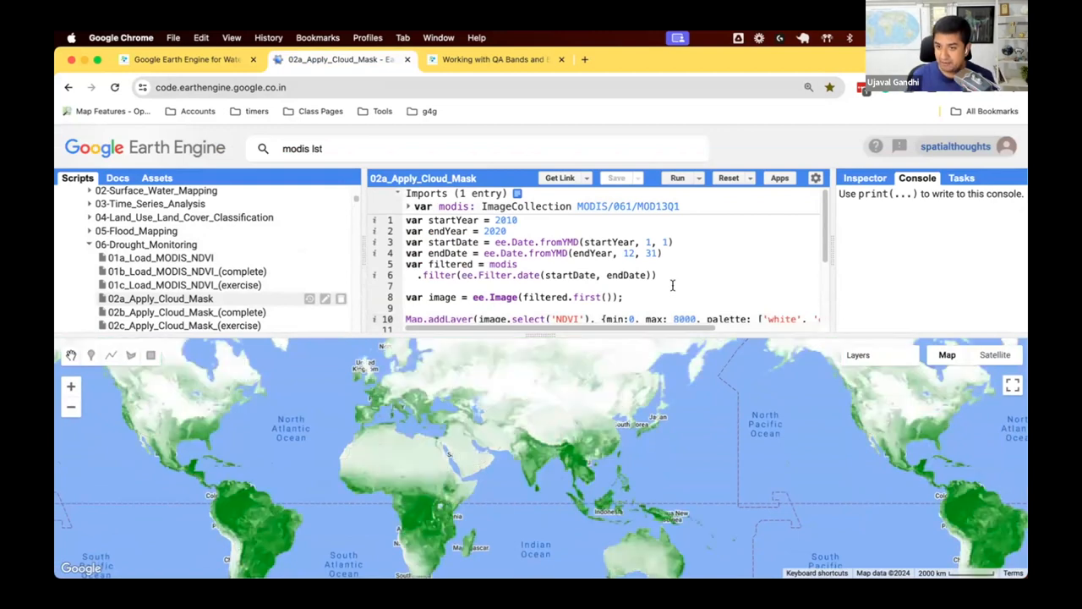
{"action": "mouse_move", "coordinate": [468, 457]}
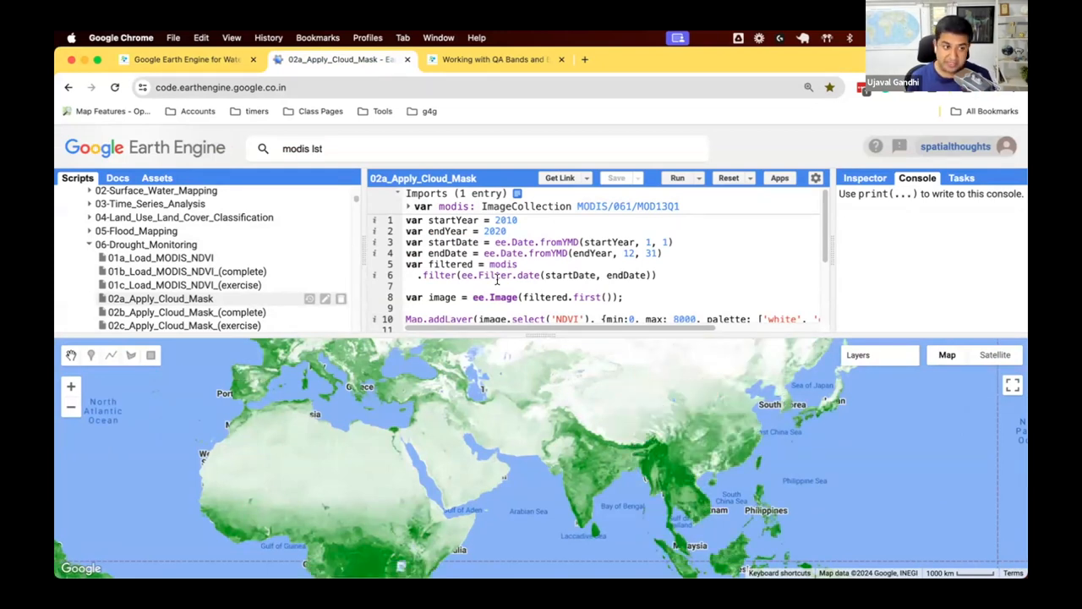
{"action": "mouse_move", "coordinate": [561, 513]}
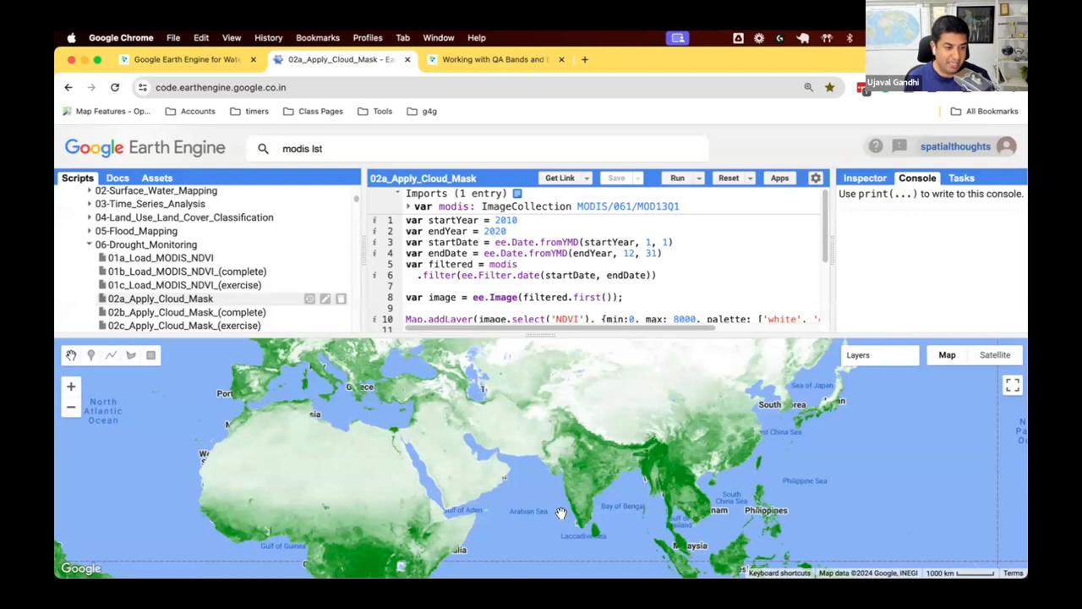
{"action": "mouse_move", "coordinate": [584, 310]}
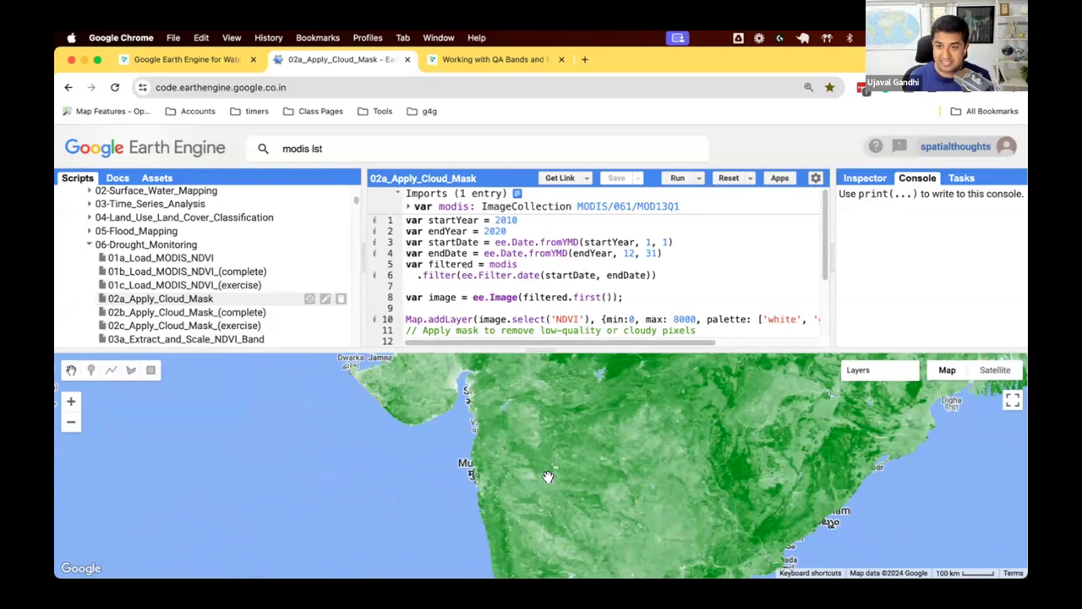
{"action": "mouse_move", "coordinate": [444, 339]}
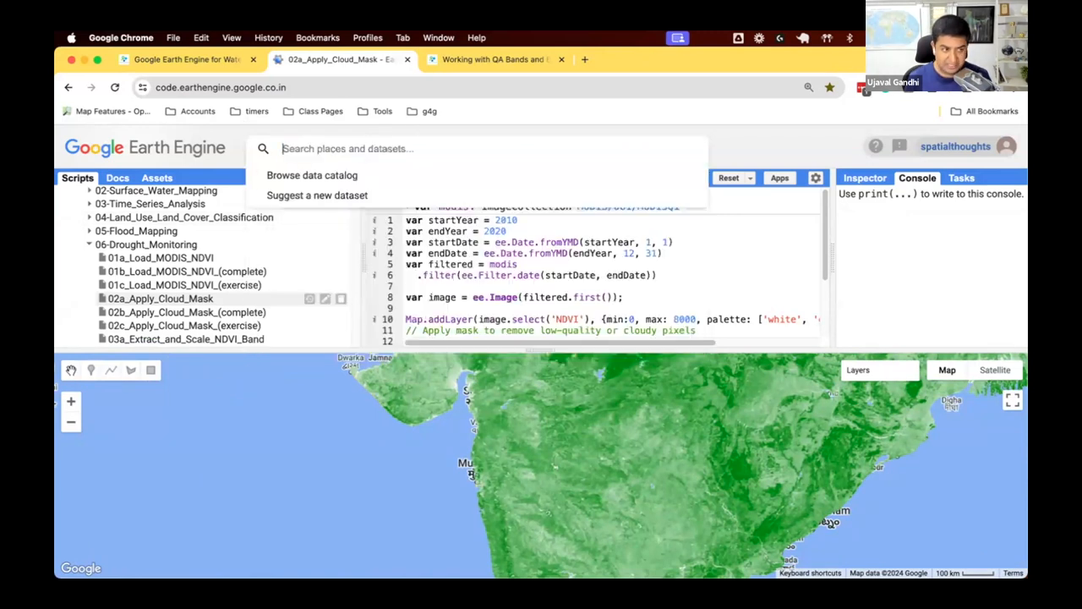
Step: Open the MOD13Q1 catalog page and expand the DetailedQA bitmask in its band table
{"action": "left_click", "coordinate": [312, 175]}
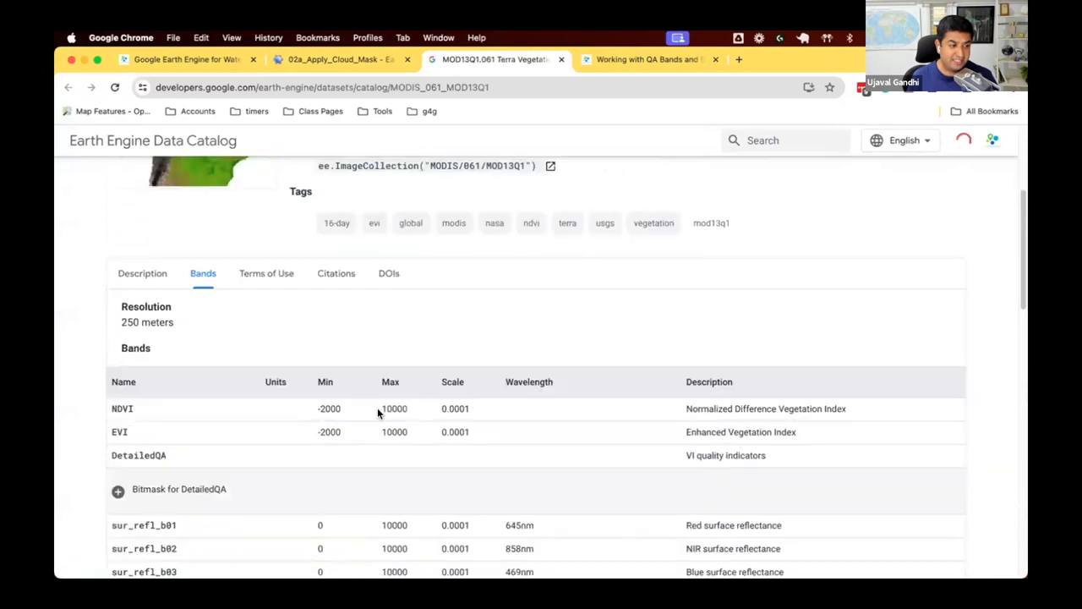
{"action": "scroll", "scroll_direction": "down", "scroll_amount": 3}
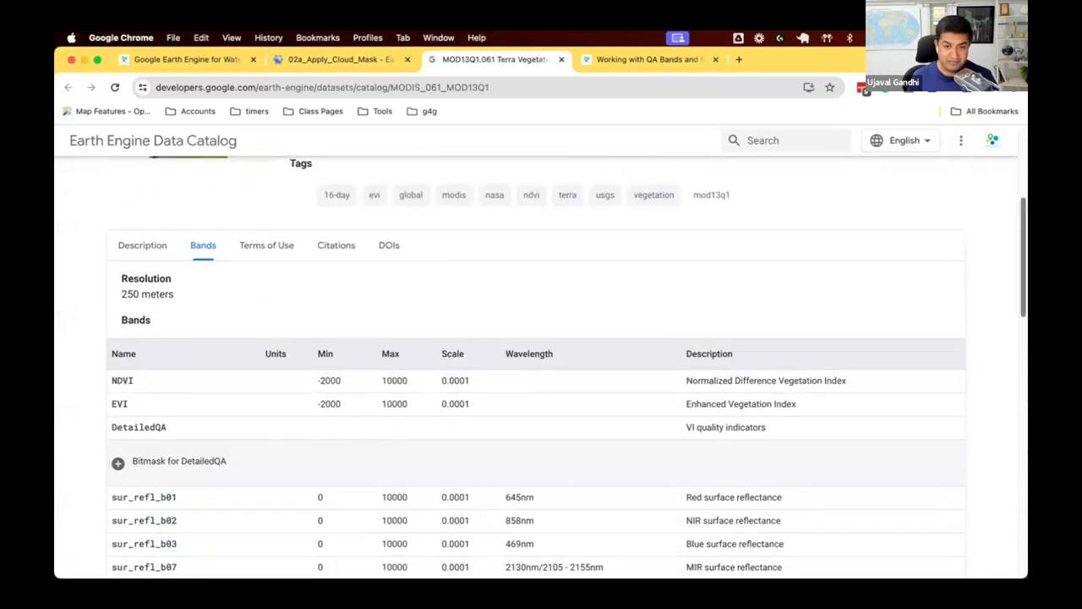
{"action": "scroll", "scroll_direction": "down", "scroll_amount": 3}
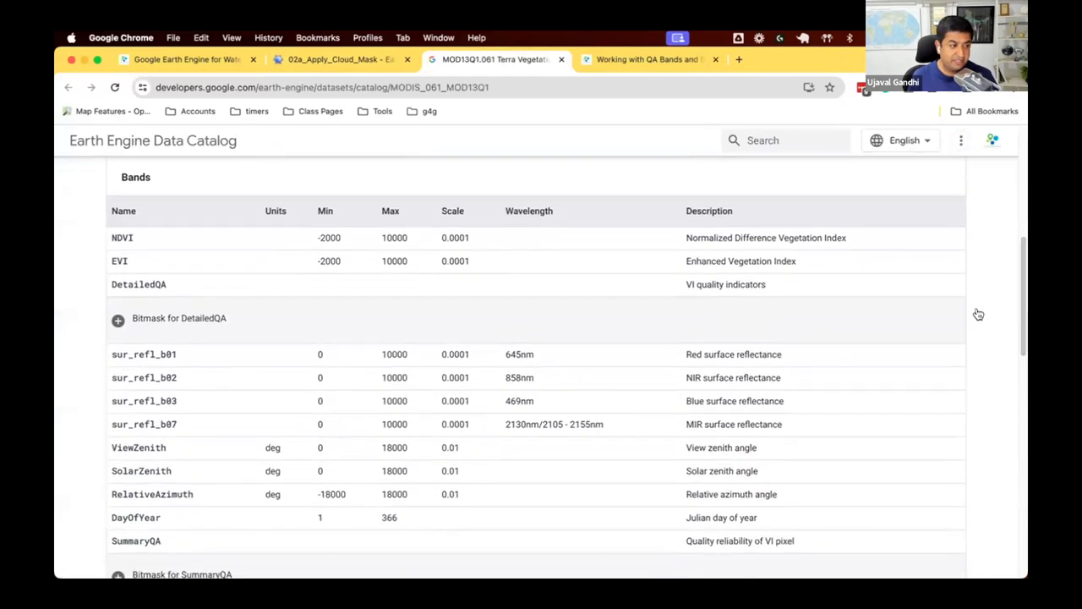
{"action": "left_click", "coordinate": [117, 318]}
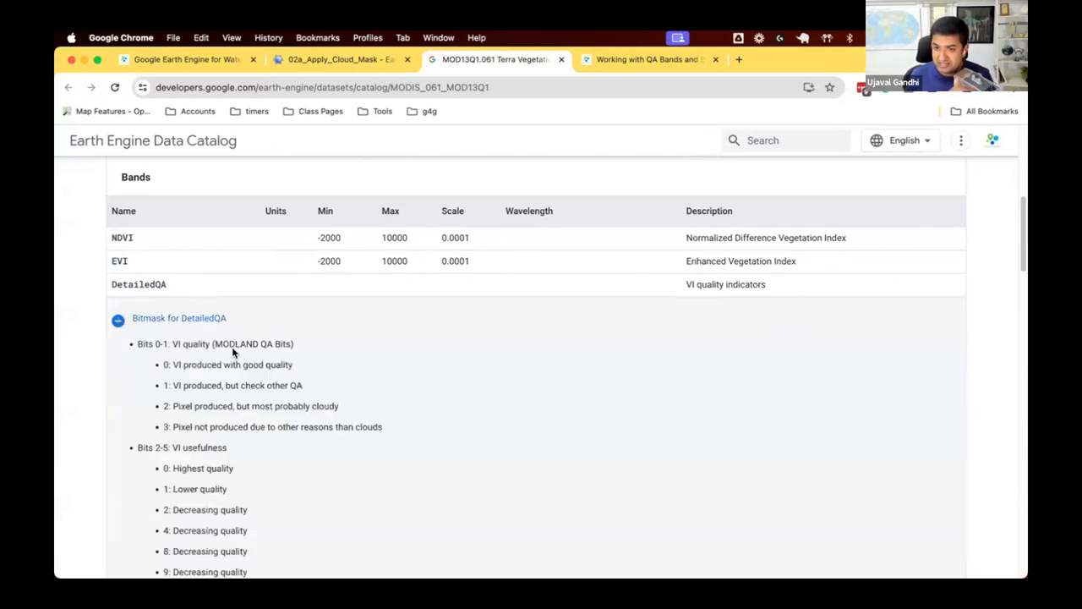
{"action": "mouse_move", "coordinate": [266, 378]}
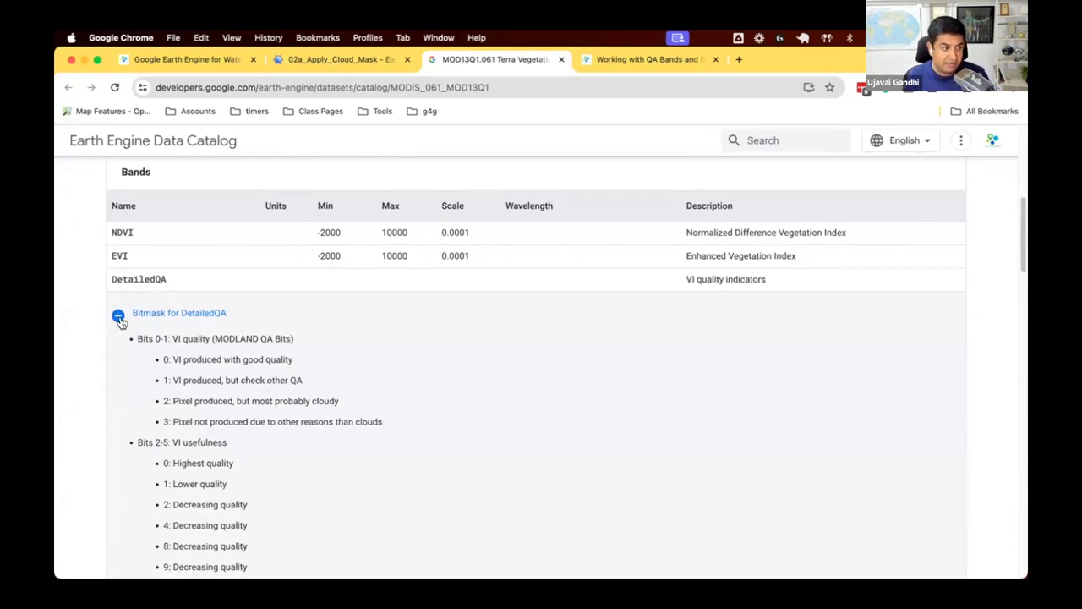
Step: Collapse DetailedQA and expand the SummaryQA bitmask showing good, marginal, snow/ice and cloudy values
{"action": "left_click", "coordinate": [118, 312]}
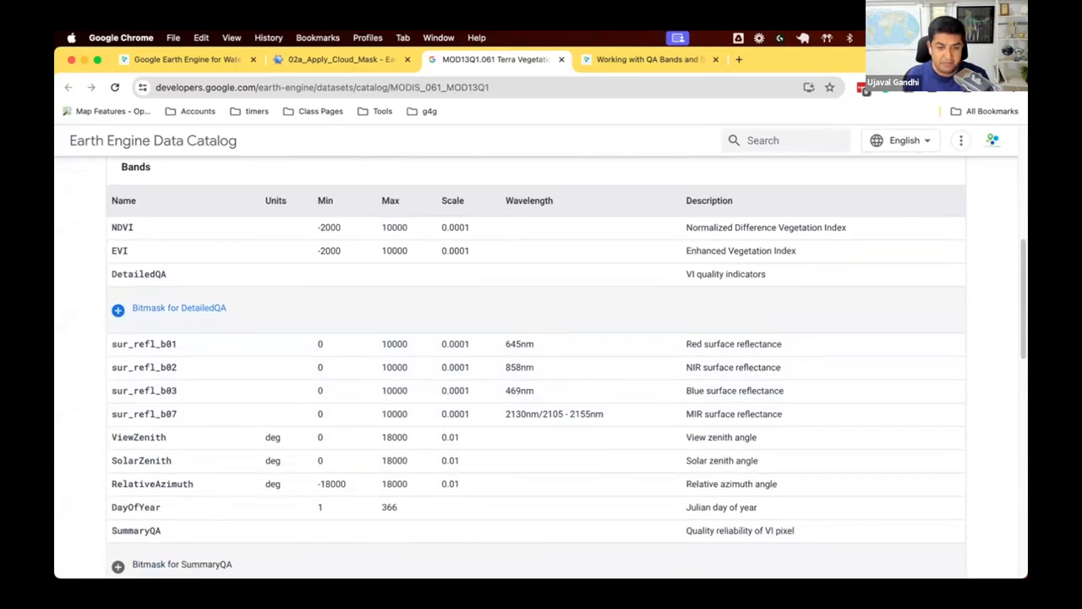
{"action": "scroll", "scroll_direction": "down", "scroll_amount": 3}
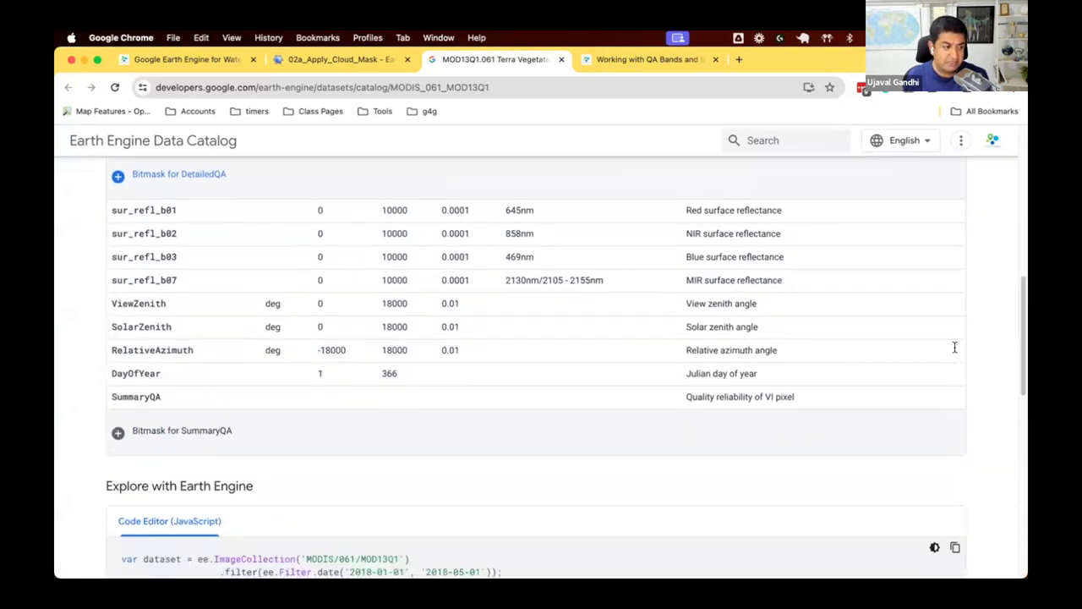
{"action": "left_click", "coordinate": [118, 432]}
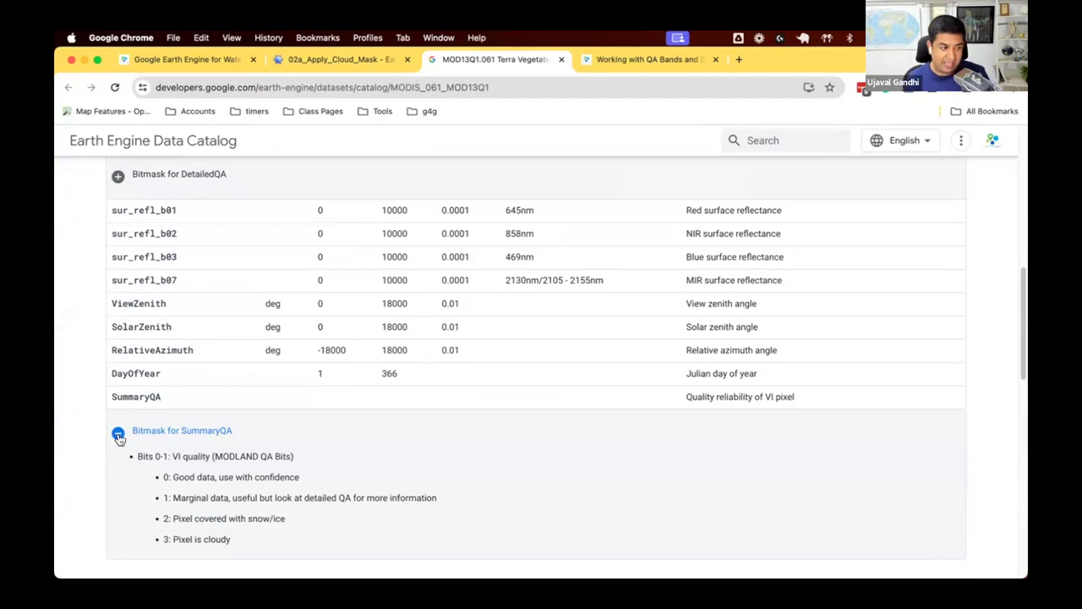
{"action": "scroll", "scroll_direction": "down", "scroll_amount": 3}
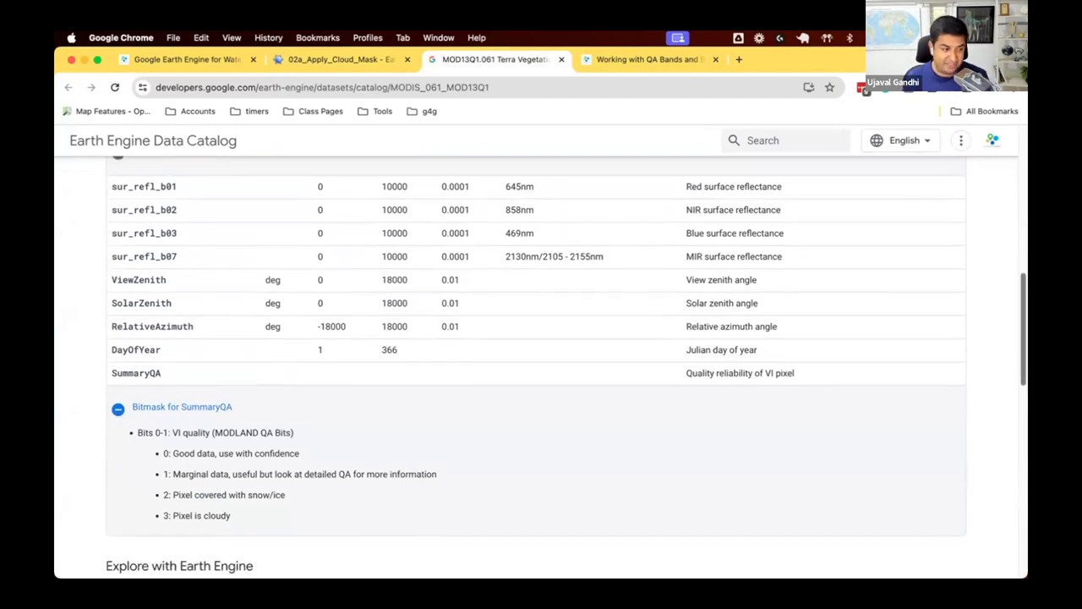
{"action": "scroll", "scroll_direction": "down", "scroll_amount": 3}
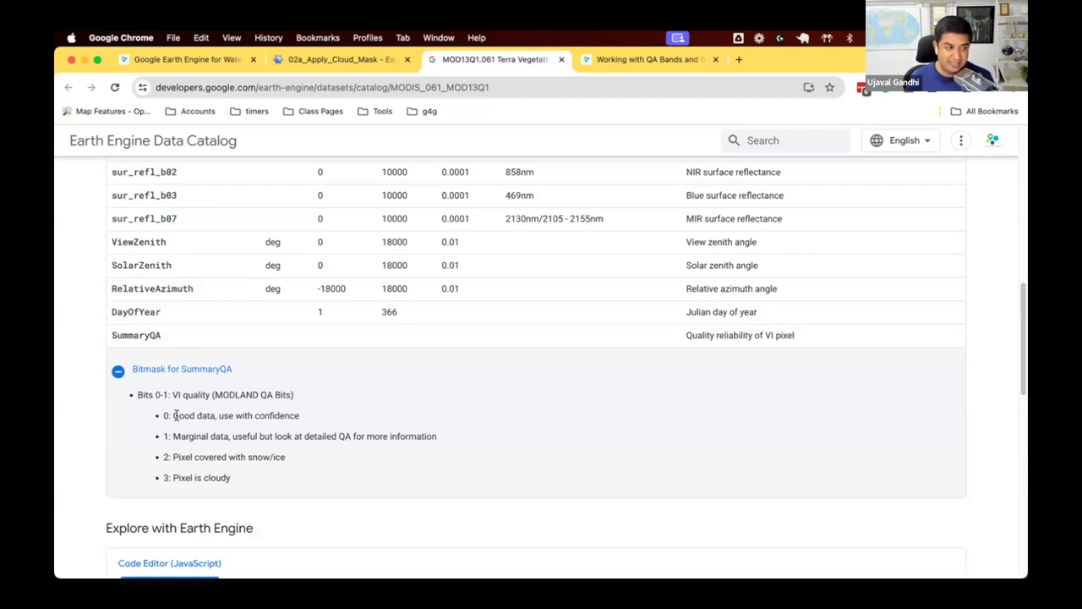
{"action": "double_click", "coordinate": [220, 415]}
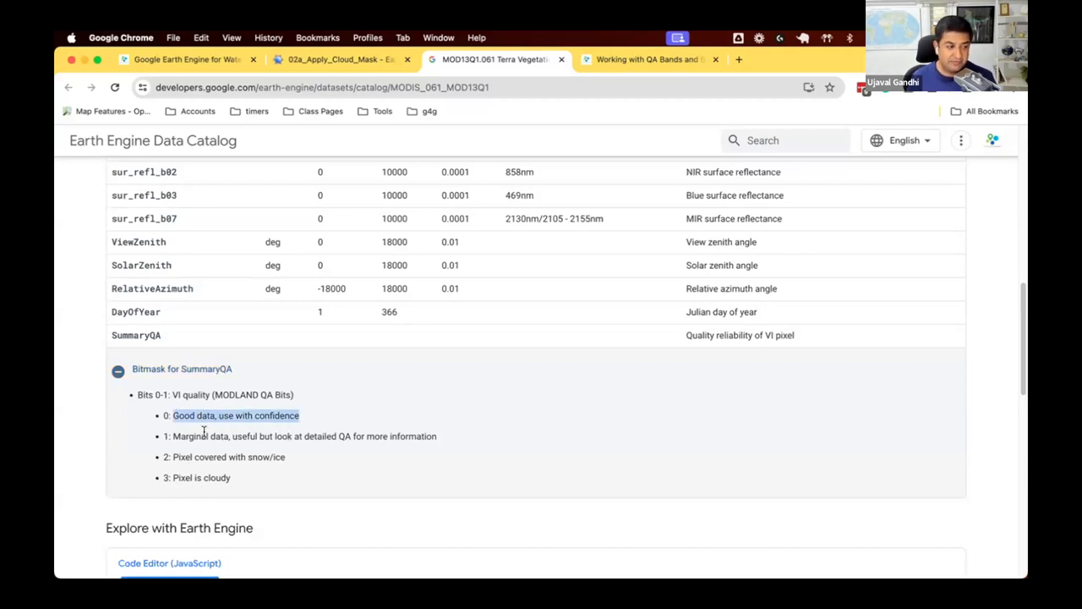
{"action": "mouse_move", "coordinate": [263, 454]}
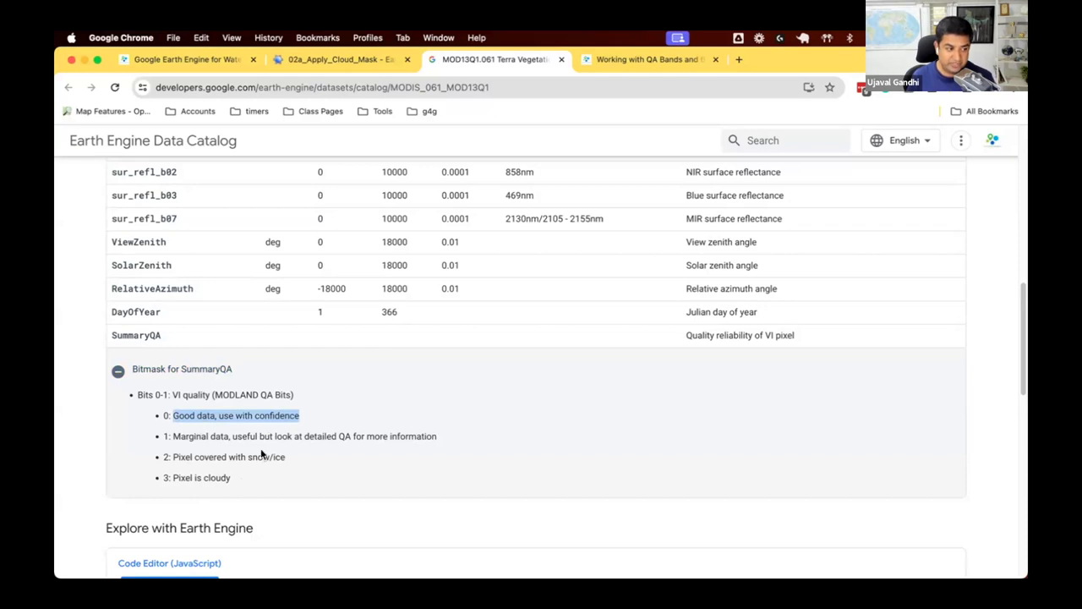
{"action": "mouse_move", "coordinate": [239, 435]}
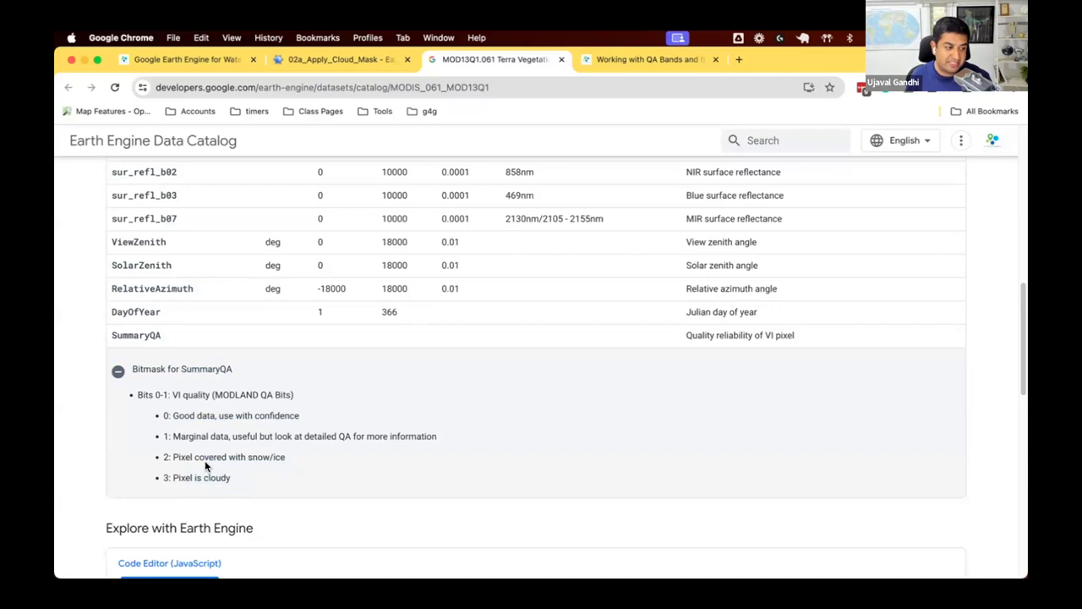
{"action": "mouse_move", "coordinate": [269, 498]}
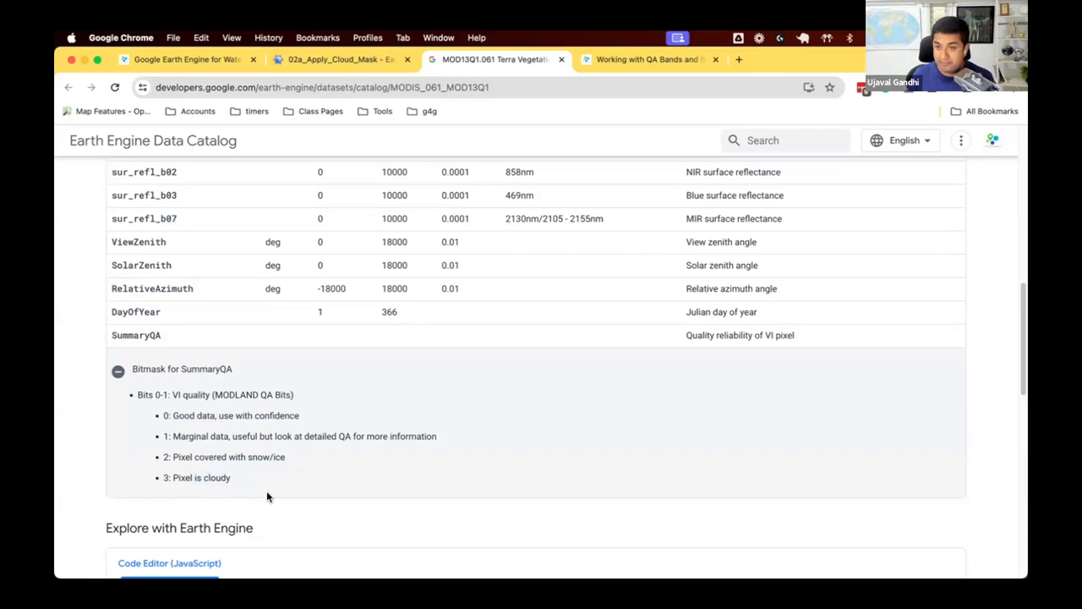
{"action": "mouse_move", "coordinate": [290, 423]}
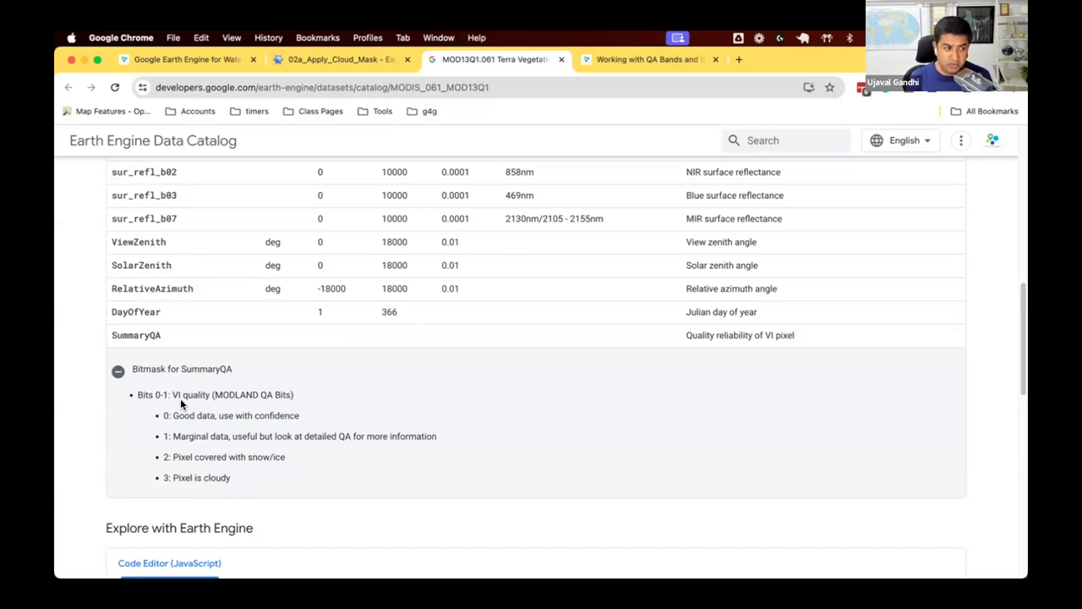
{"action": "mouse_move", "coordinate": [900, 422]}
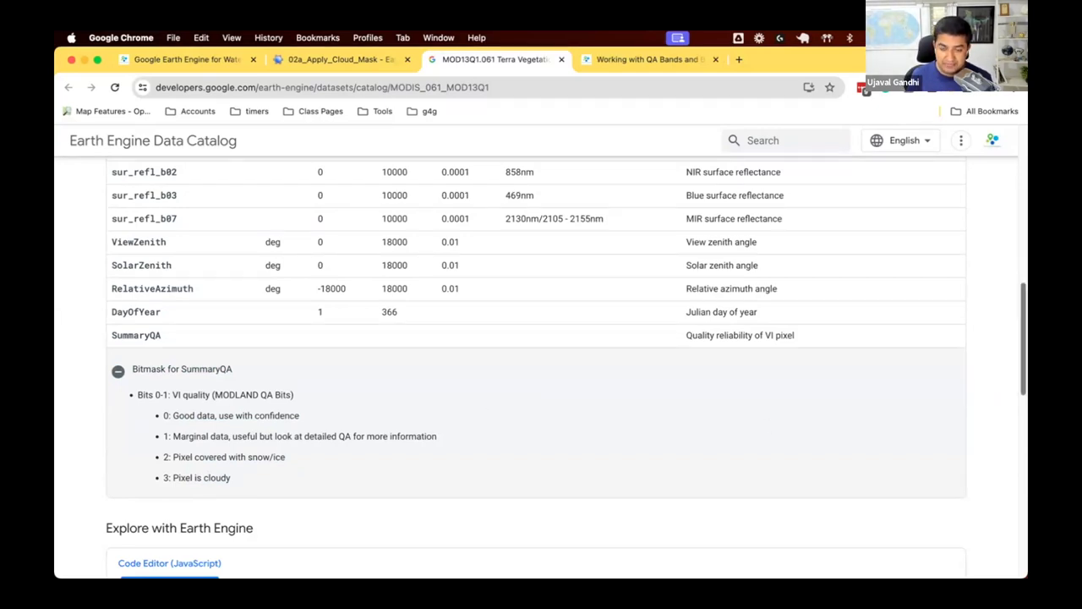
Step: Review the DetailedQA bit definitions on the MOD13Q1 page, then collapse them
{"action": "scroll", "scroll_direction": "up", "scroll_amount": 3}
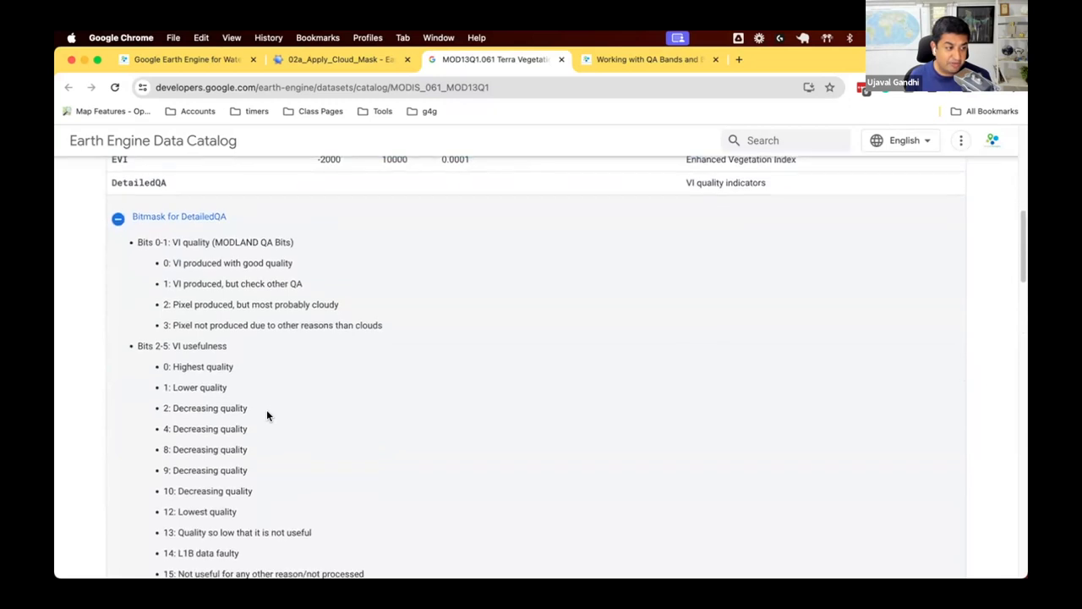
{"action": "scroll", "scroll_direction": "down", "scroll_amount": 3}
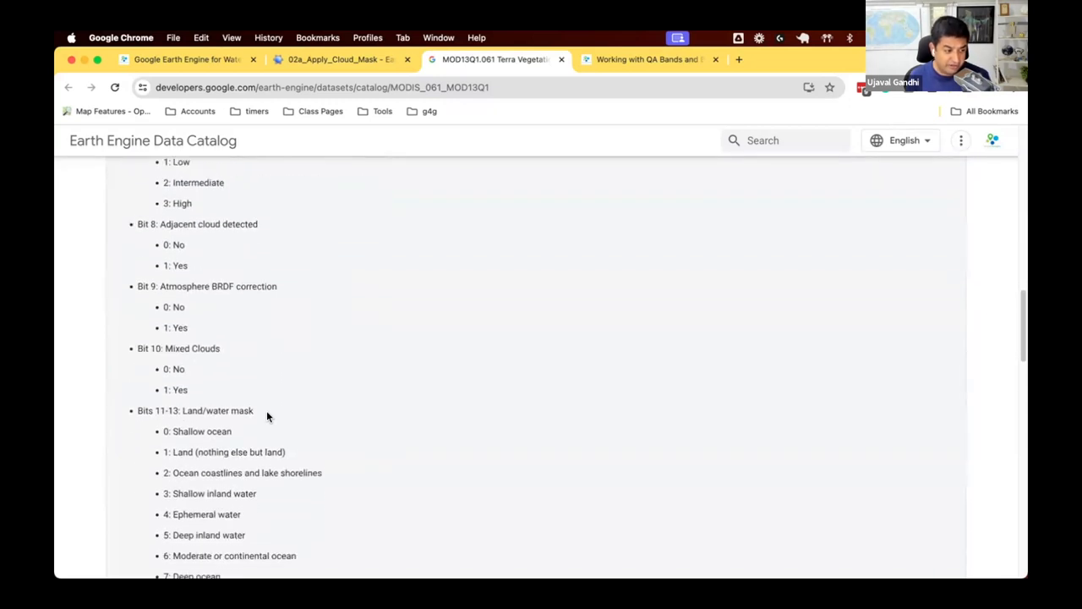
{"action": "scroll", "scroll_direction": "down", "scroll_amount": 3}
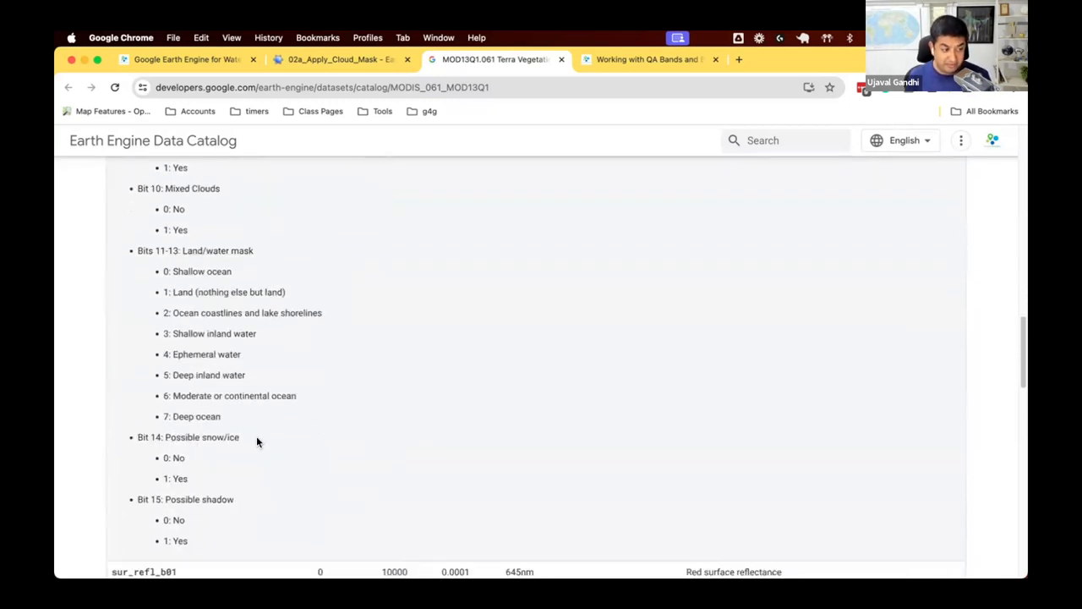
{"action": "mouse_move", "coordinate": [226, 494]}
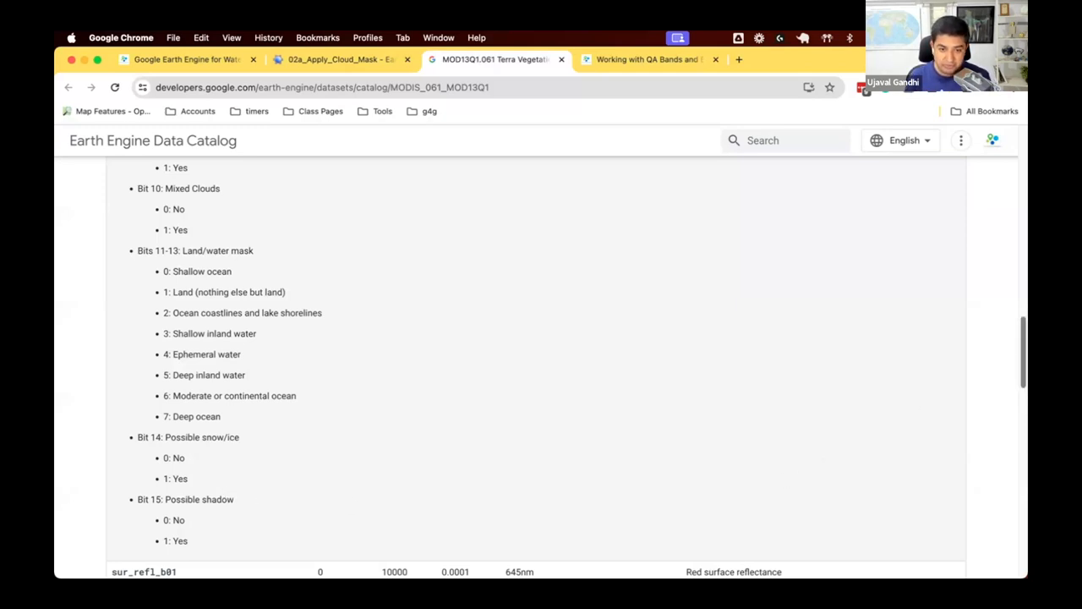
{"action": "scroll", "scroll_direction": "up", "scroll_amount": 3}
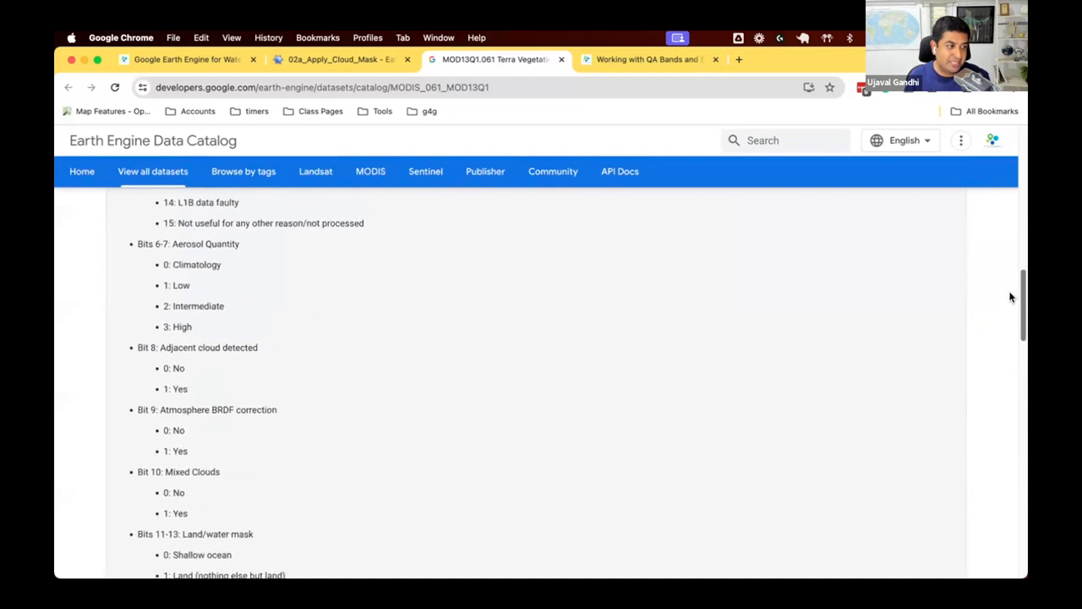
{"action": "scroll", "scroll_direction": "up", "scroll_amount": 3}
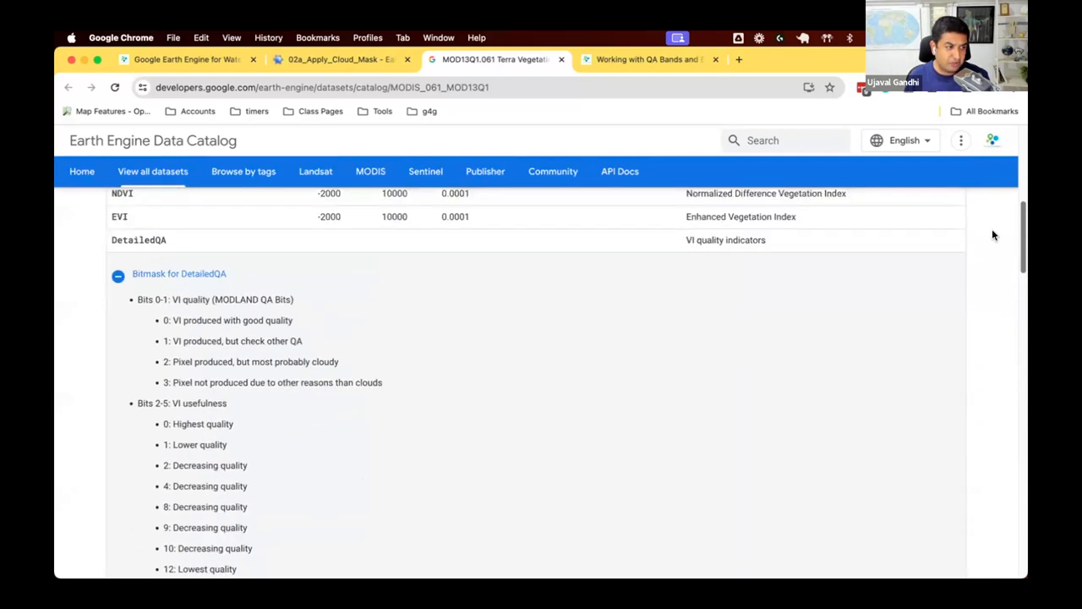
{"action": "scroll", "scroll_direction": "down", "scroll_amount": 3}
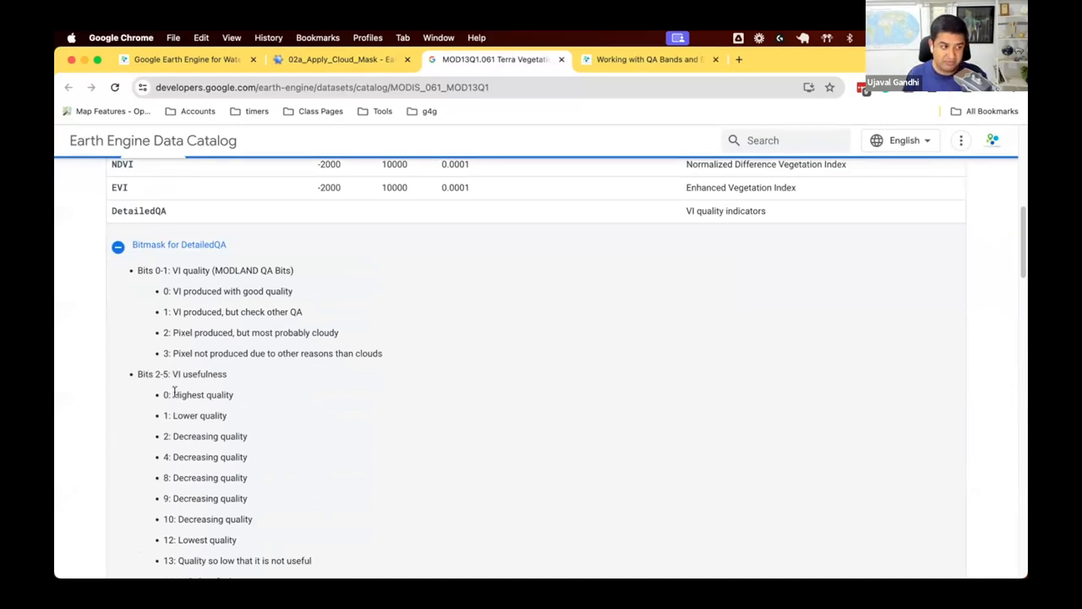
{"action": "mouse_move", "coordinate": [194, 427]}
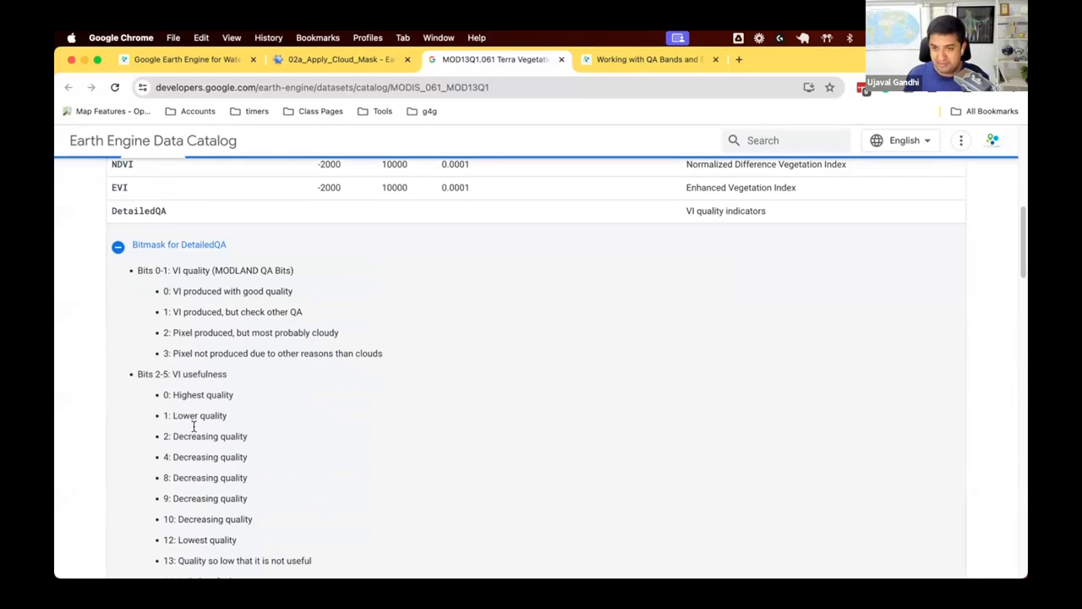
{"action": "mouse_move", "coordinate": [294, 370]}
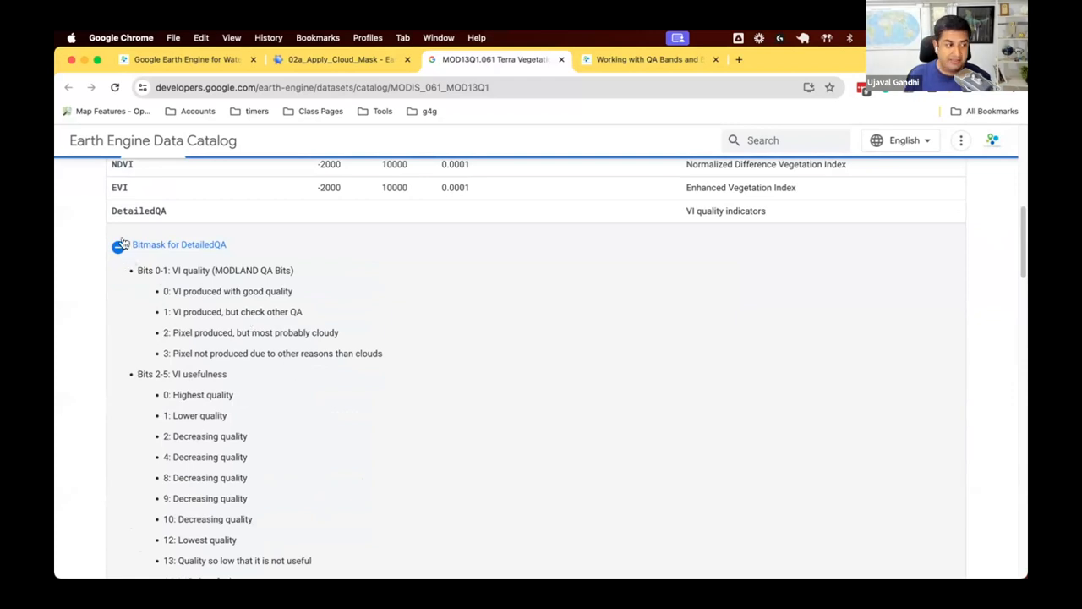
{"action": "left_click", "coordinate": [118, 245]}
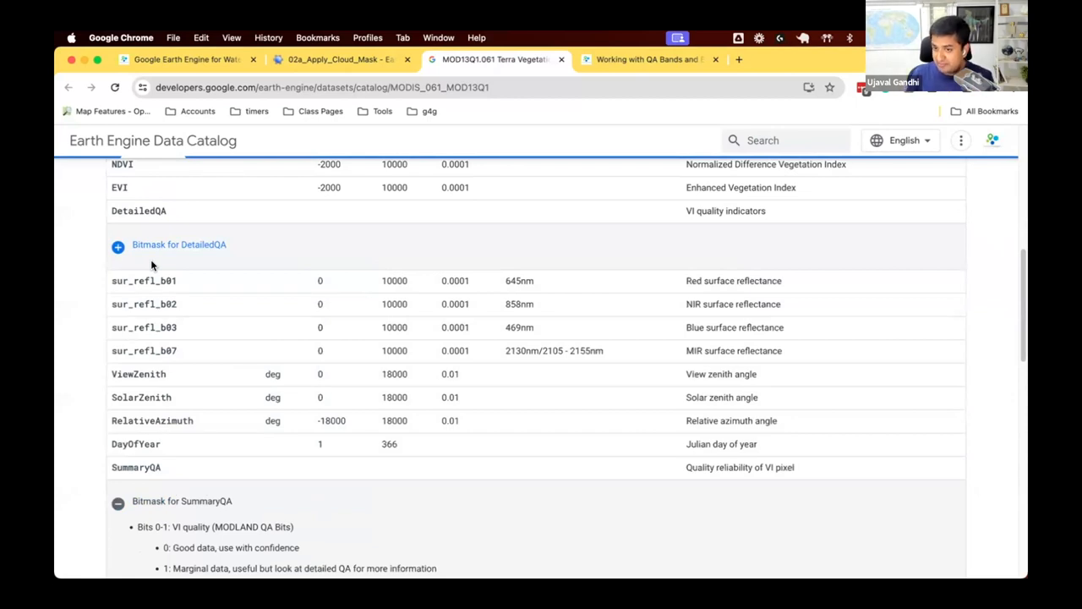
{"action": "mouse_move", "coordinate": [313, 102]}
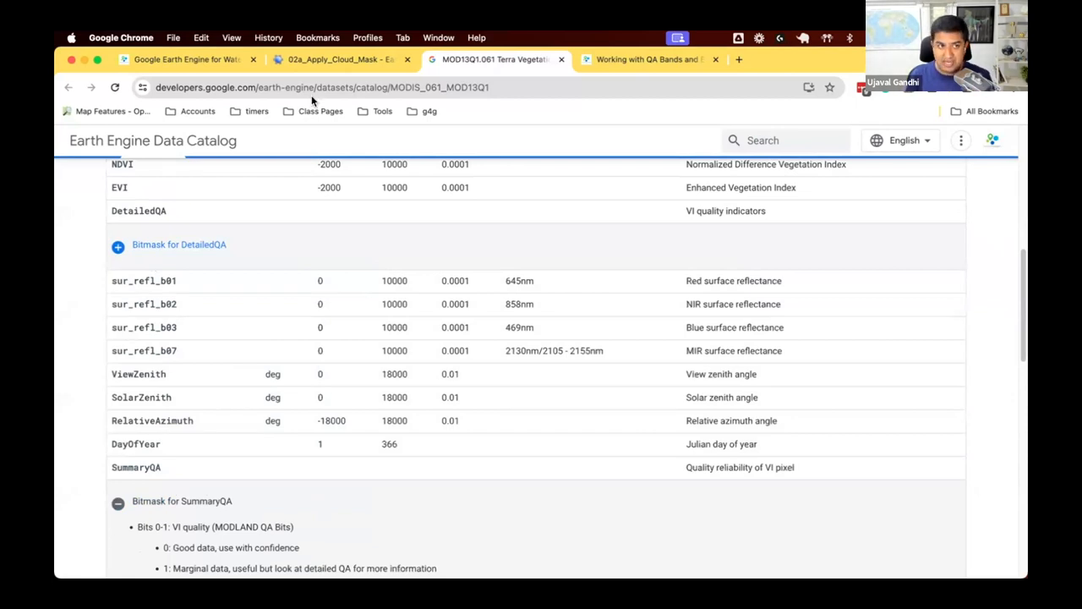
Step: Switch to the 'Working with QA Bands and Bitmasks' spatialthoughts.com post
{"action": "left_click", "coordinate": [647, 60]}
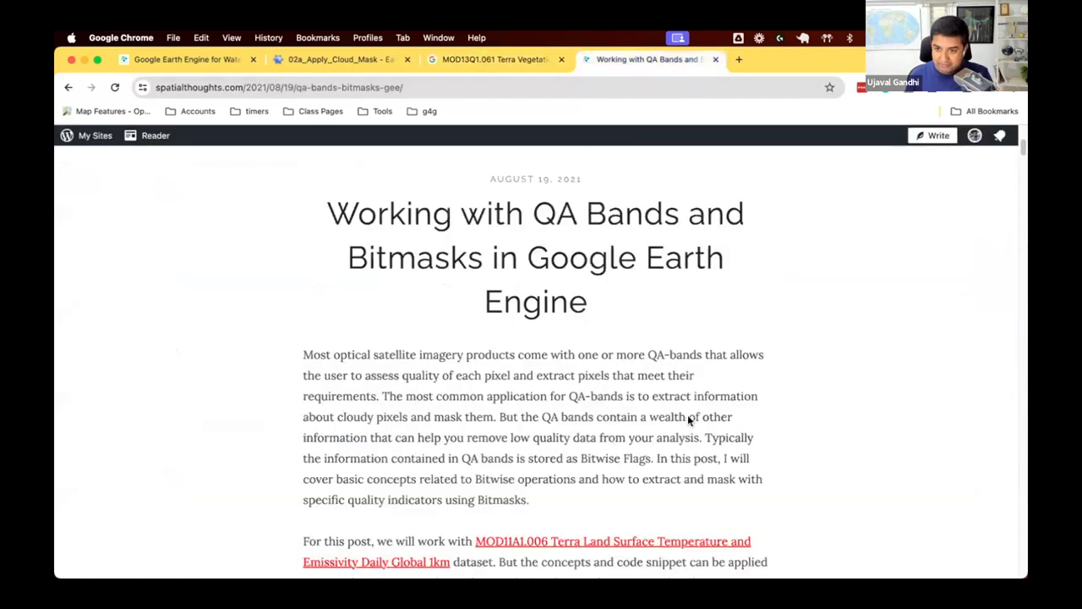
{"action": "mouse_move", "coordinate": [706, 428]}
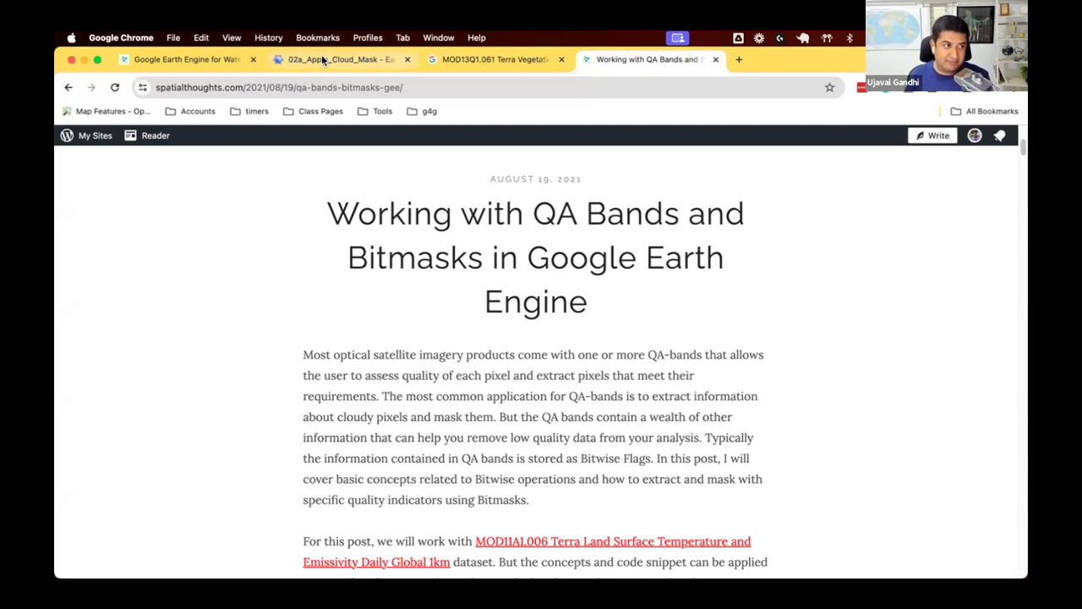
Step: Back on the MOD13Q1 page, scroll to SummaryQA values 0–3, ending at cloudy
{"action": "left_click", "coordinate": [494, 59]}
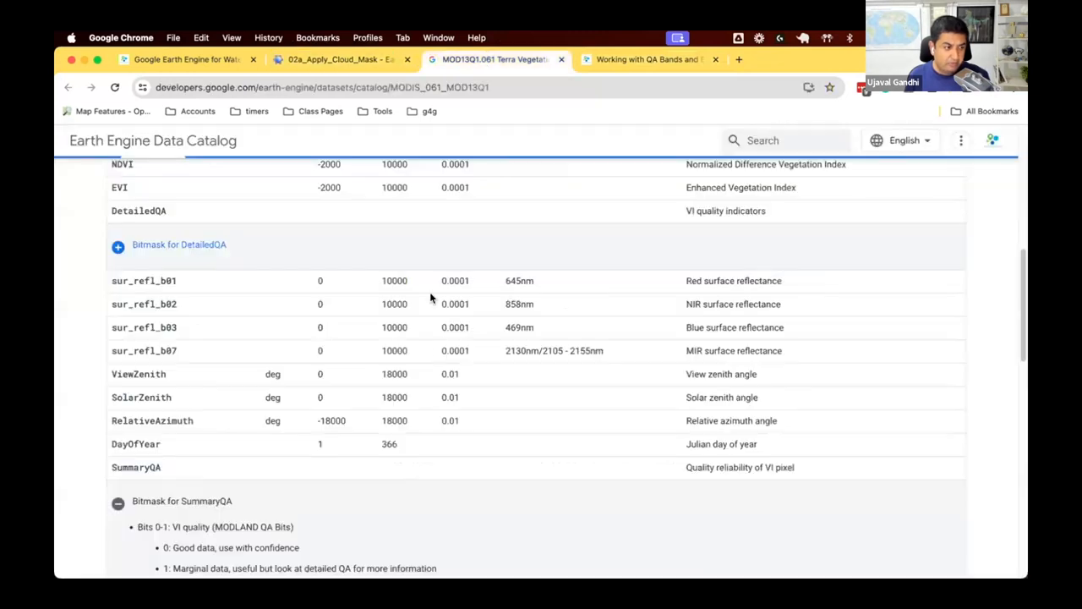
{"action": "scroll", "scroll_direction": "down", "scroll_amount": 3}
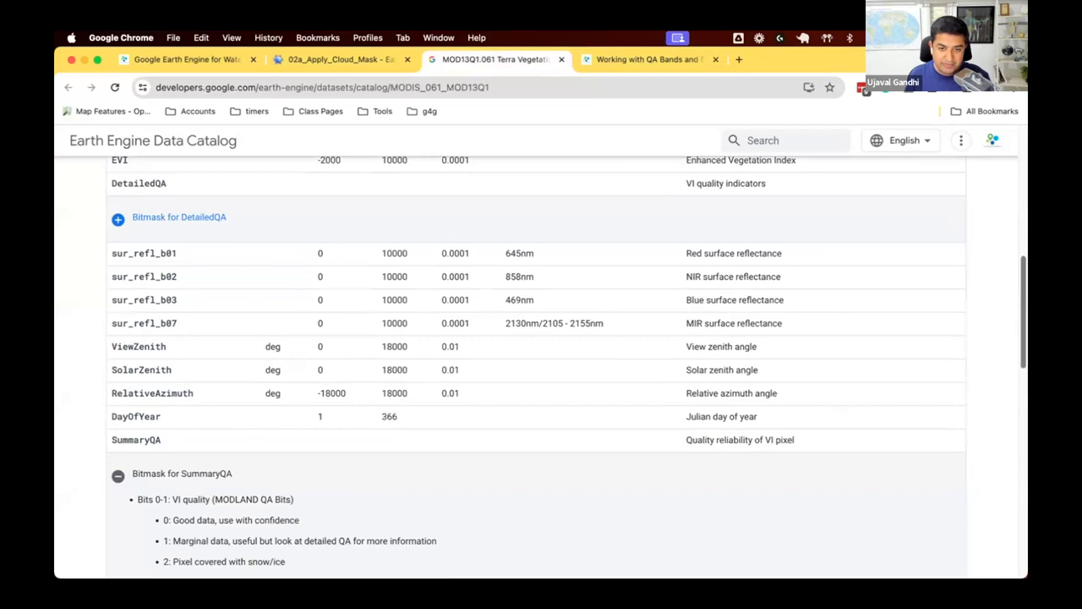
{"action": "scroll", "scroll_direction": "down", "scroll_amount": 3}
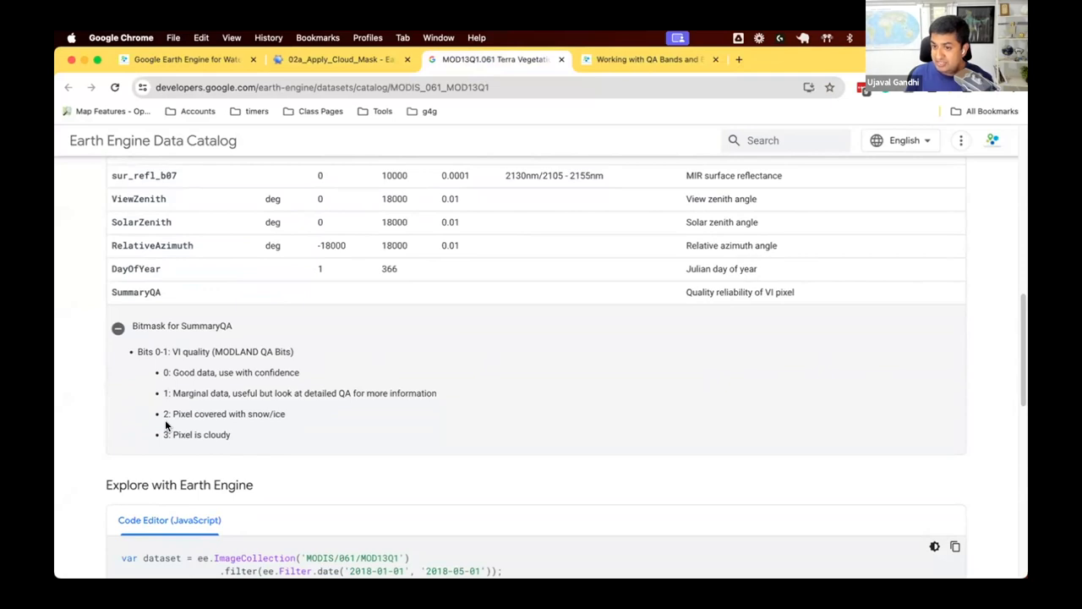
{"action": "mouse_move", "coordinate": [330, 175]}
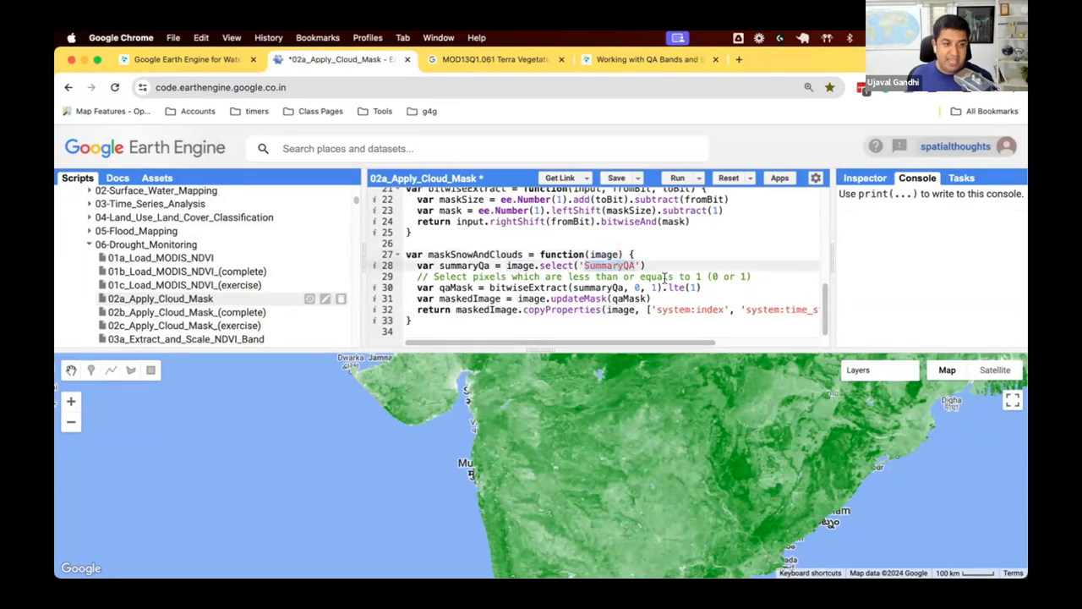
{"action": "mouse_move", "coordinate": [704, 288]}
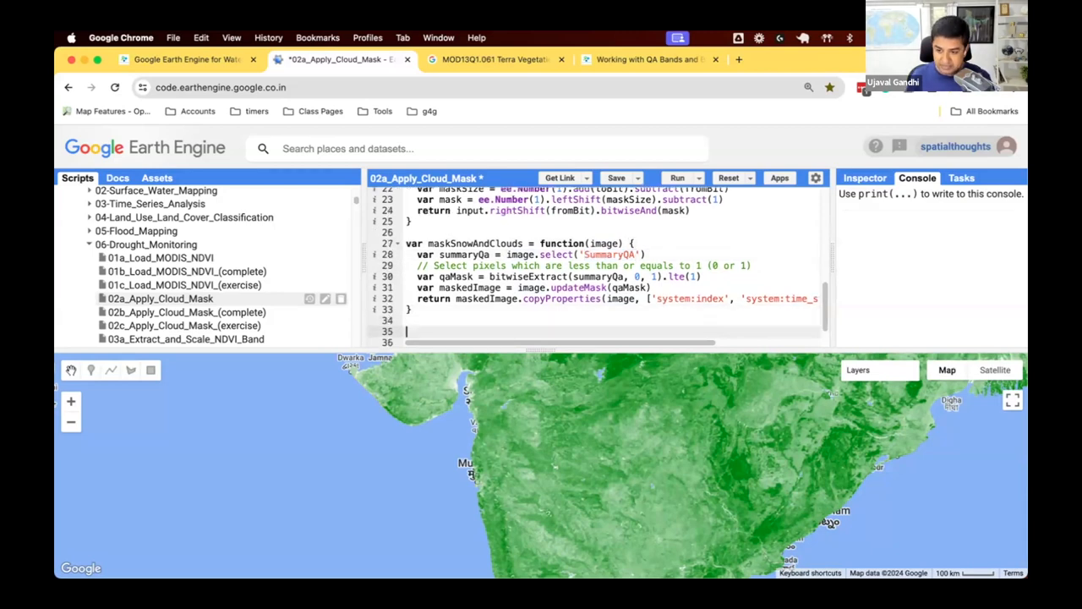
Step: Scroll through the script to the maskSnowAndClouds function that keeps SummaryQA 0 or 1
{"action": "scroll", "scroll_direction": "up", "scroll_amount": 3}
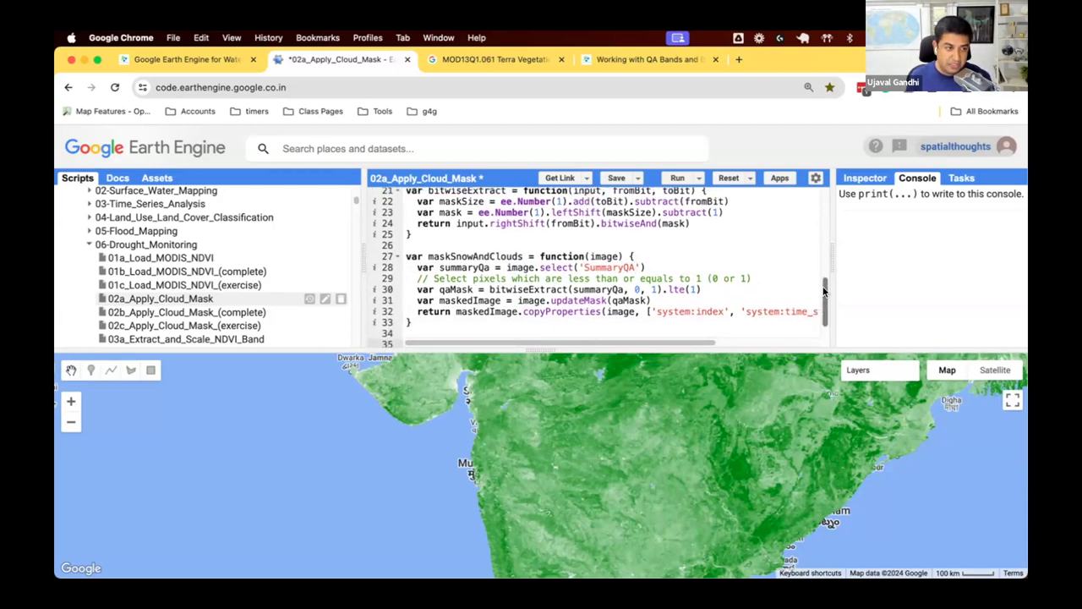
{"action": "scroll", "scroll_direction": "up", "scroll_amount": 3}
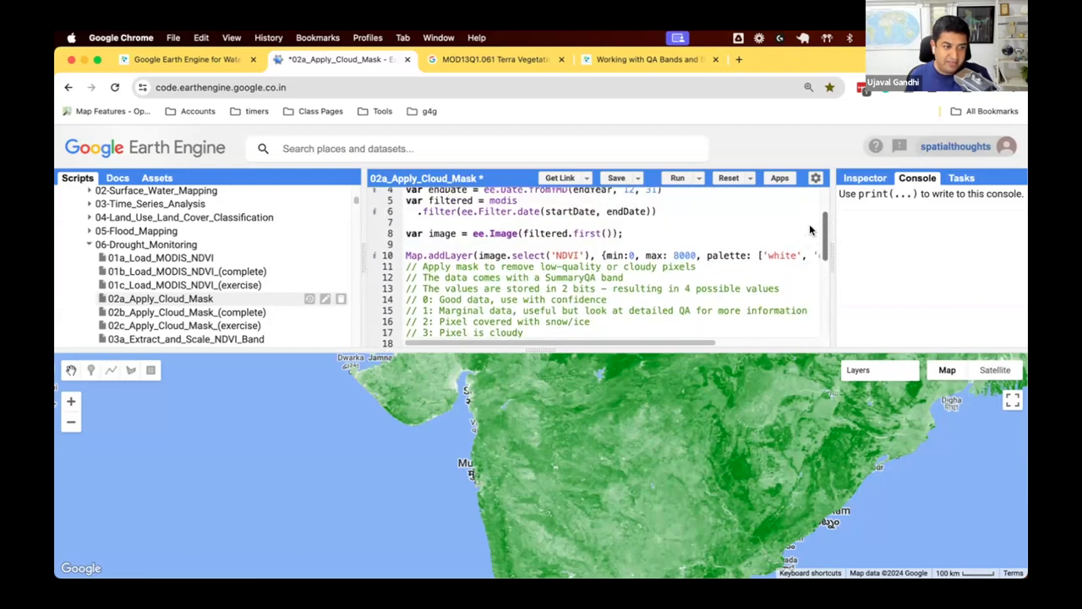
{"action": "scroll", "scroll_direction": "down", "scroll_amount": 3}
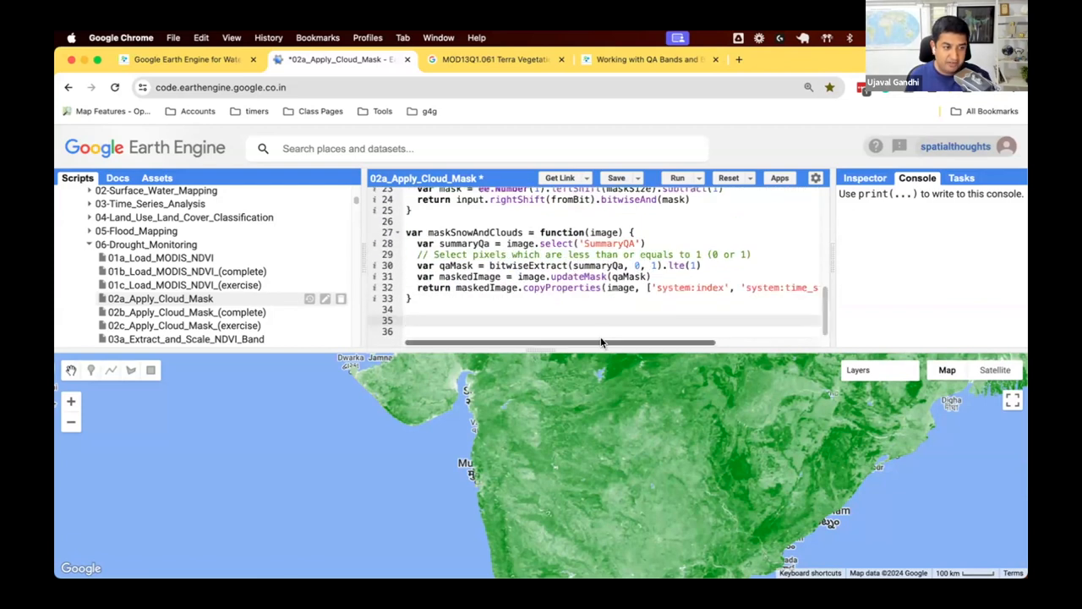
Step: Write var imageMasked = ee.Image(maskSnowAndClouds(image)); in the script
{"action": "double_click", "coordinate": [475, 232]}
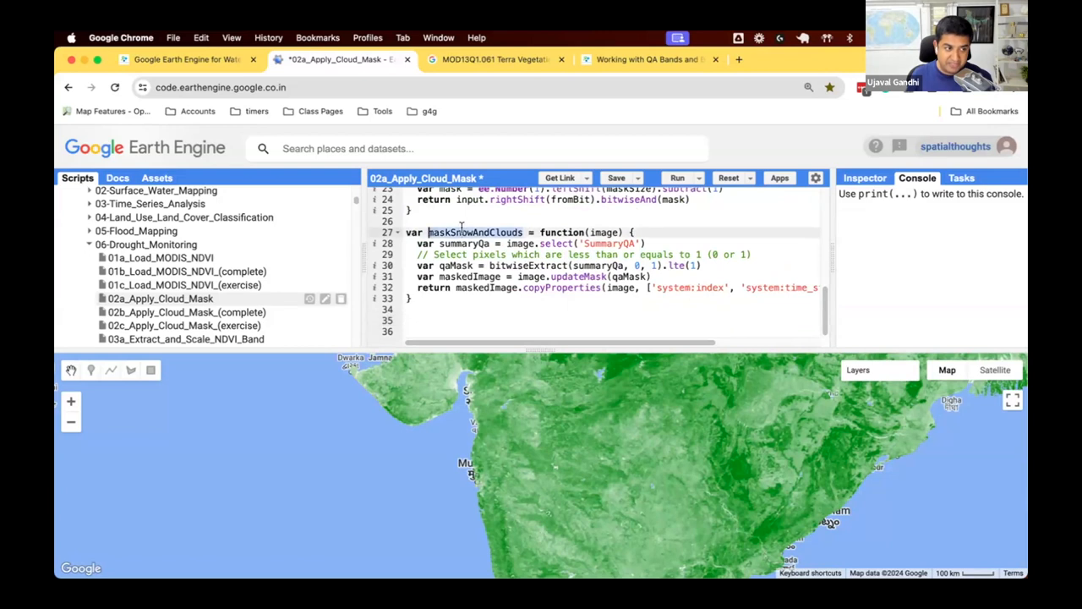
{"action": "type", "text": "maskSnowAndClouds"}
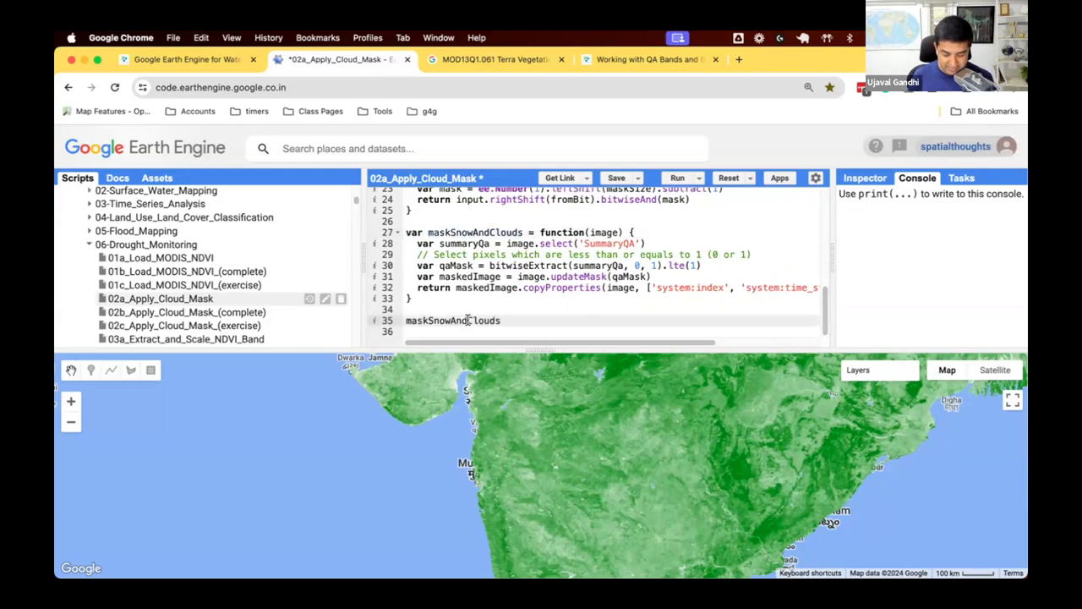
{"action": "type", "text": "(imag"}
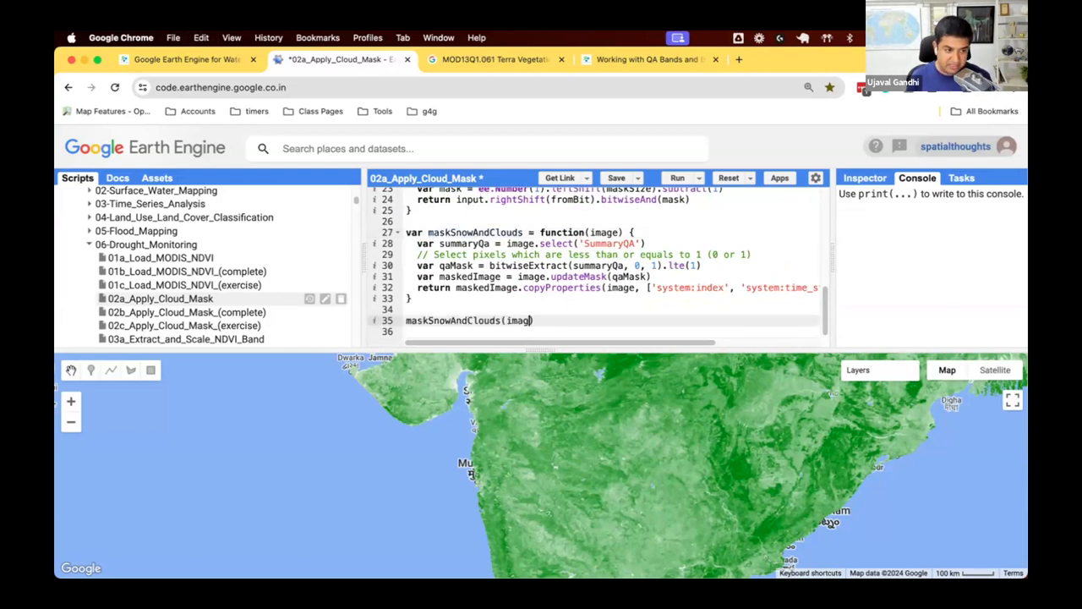
{"action": "type", "text": "var imageMasked ="}
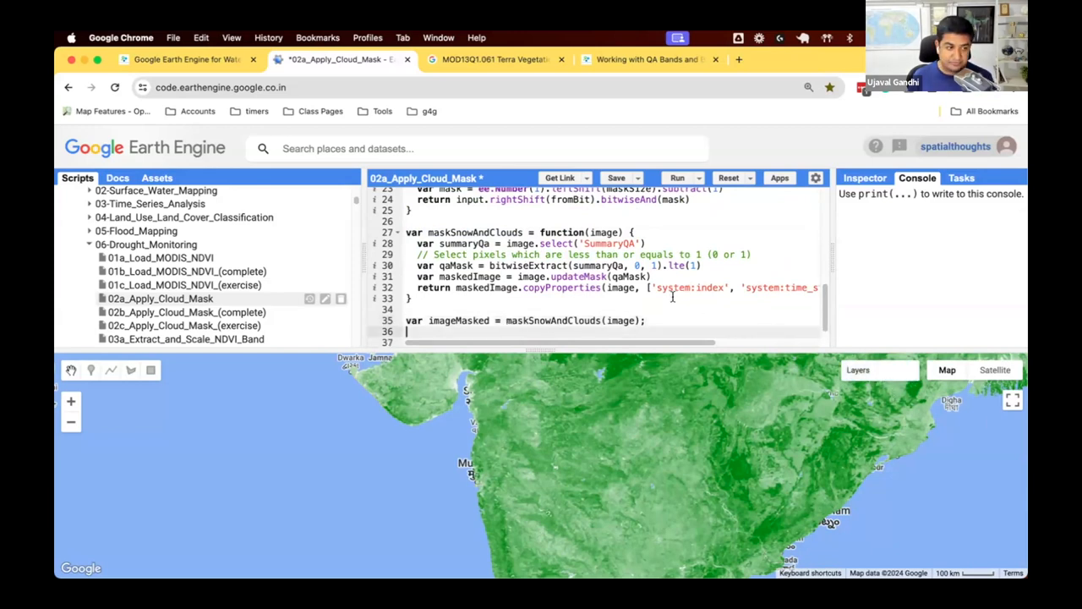
Step: Make the Map.addLayer call display imageMasked's NDVI instead of image
{"action": "scroll", "scroll_direction": "up", "scroll_amount": 3}
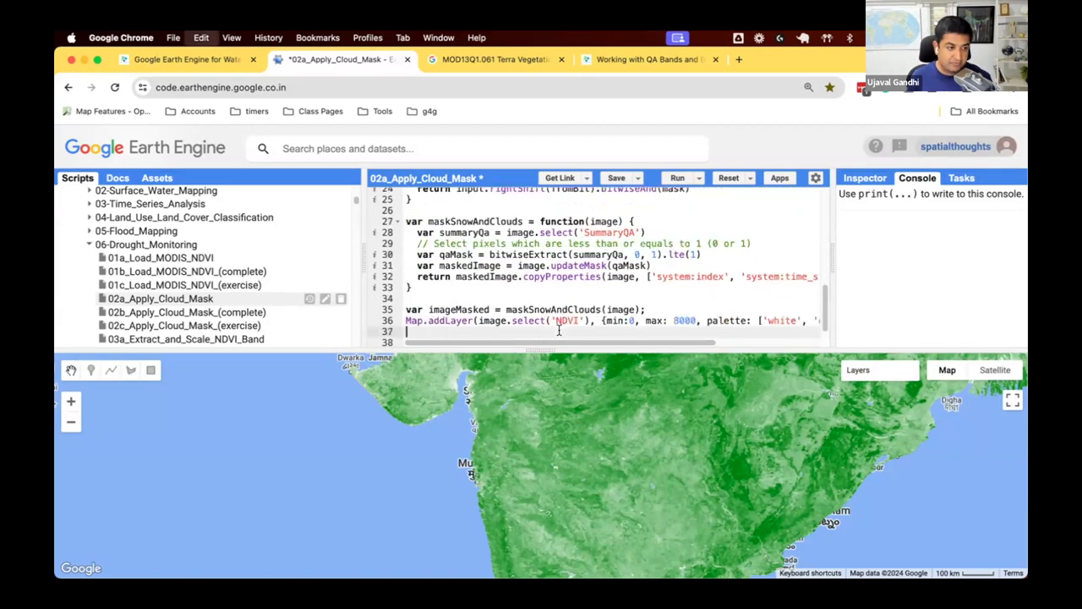
{"action": "double_click", "coordinate": [459, 309]}
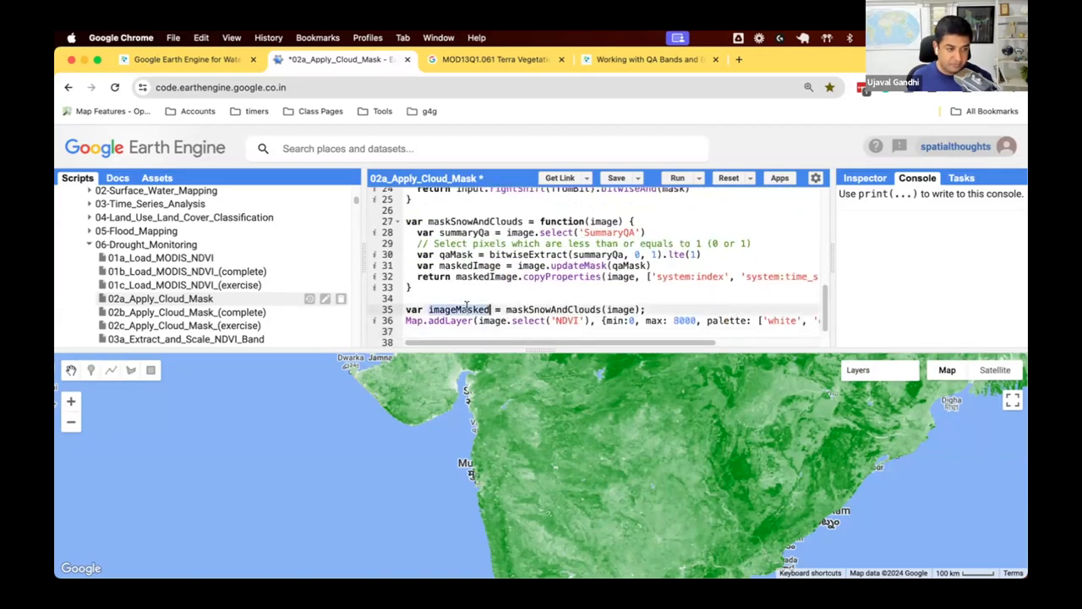
{"action": "left_click", "coordinate": [677, 177]}
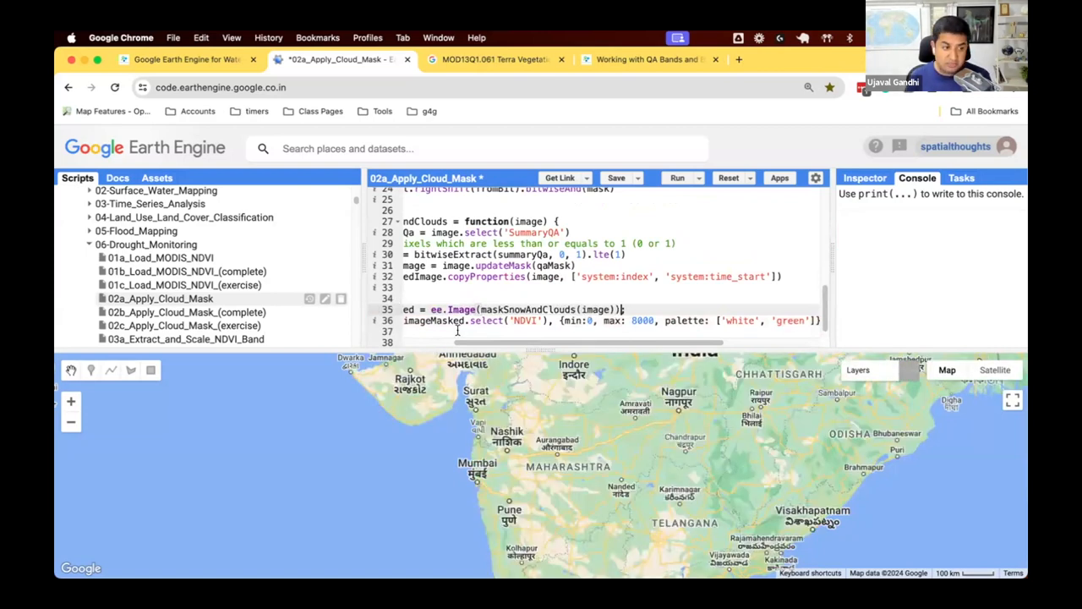
Step: Rerun the script and view the masked NDVI over the Satellite basemap, zoomed into India
{"action": "left_click", "coordinate": [677, 177]}
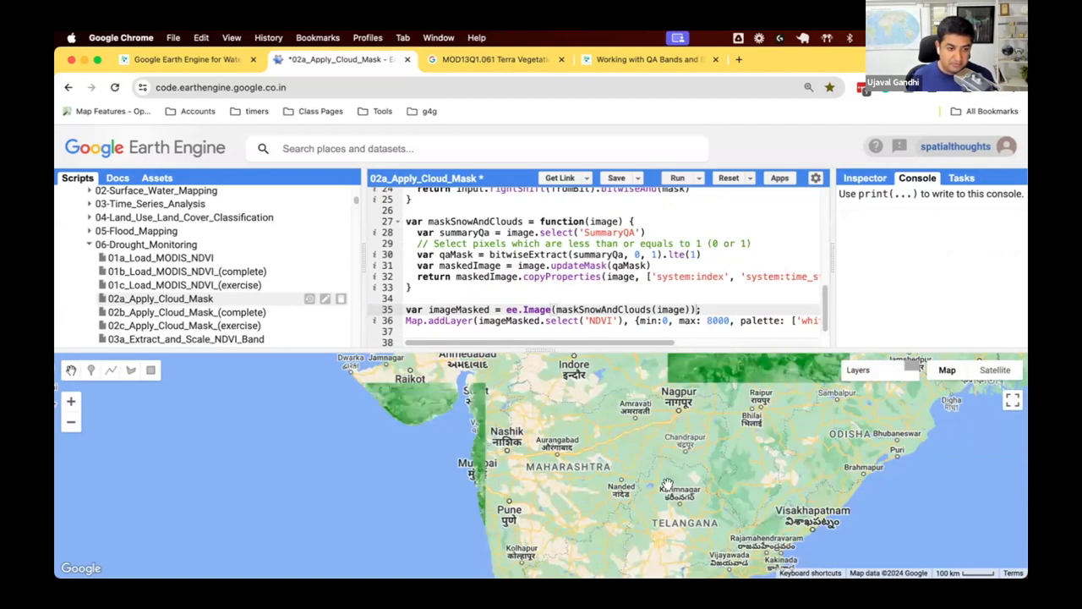
{"action": "scroll", "scroll_direction": "down", "scroll_amount": 3}
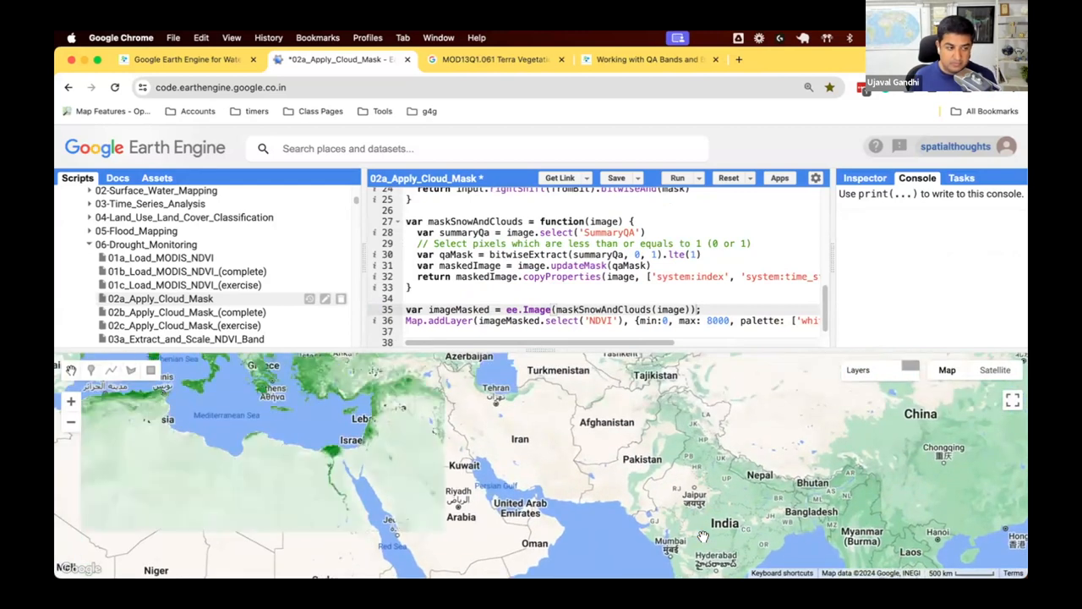
{"action": "left_click", "coordinate": [677, 178]}
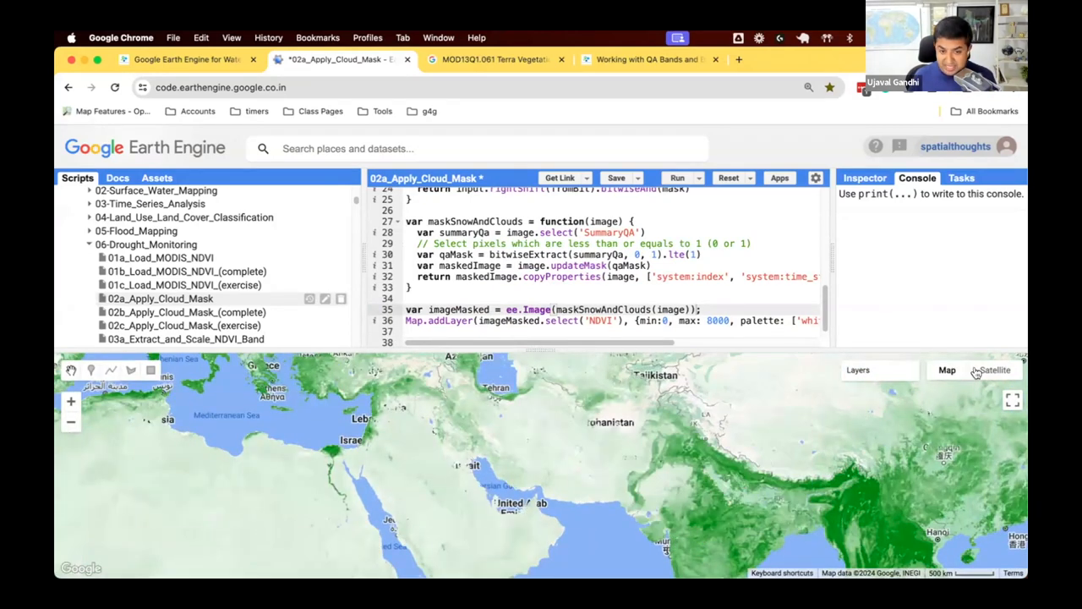
{"action": "left_click", "coordinate": [995, 369]}
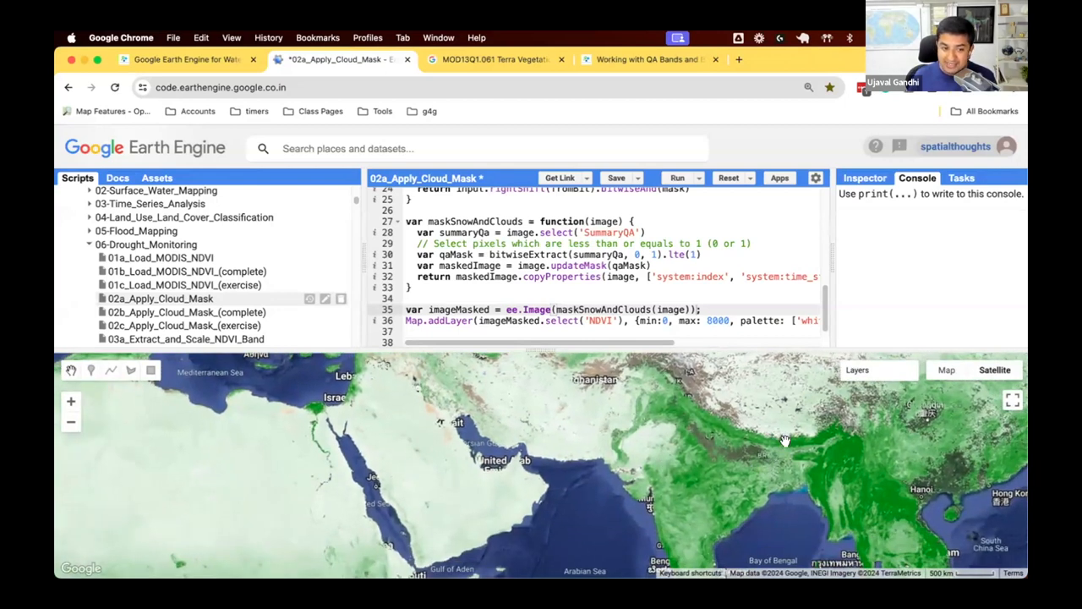
{"action": "left_click_drag", "start_coordinate": [785, 440], "coordinate": [636, 448]}
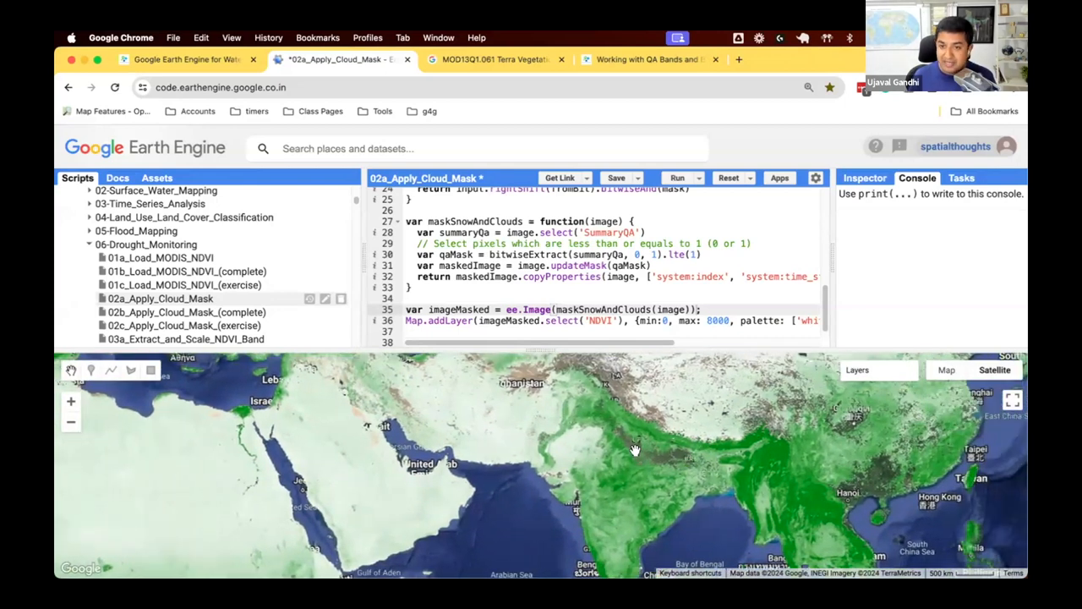
{"action": "scroll", "scroll_direction": "down", "scroll_amount": 3}
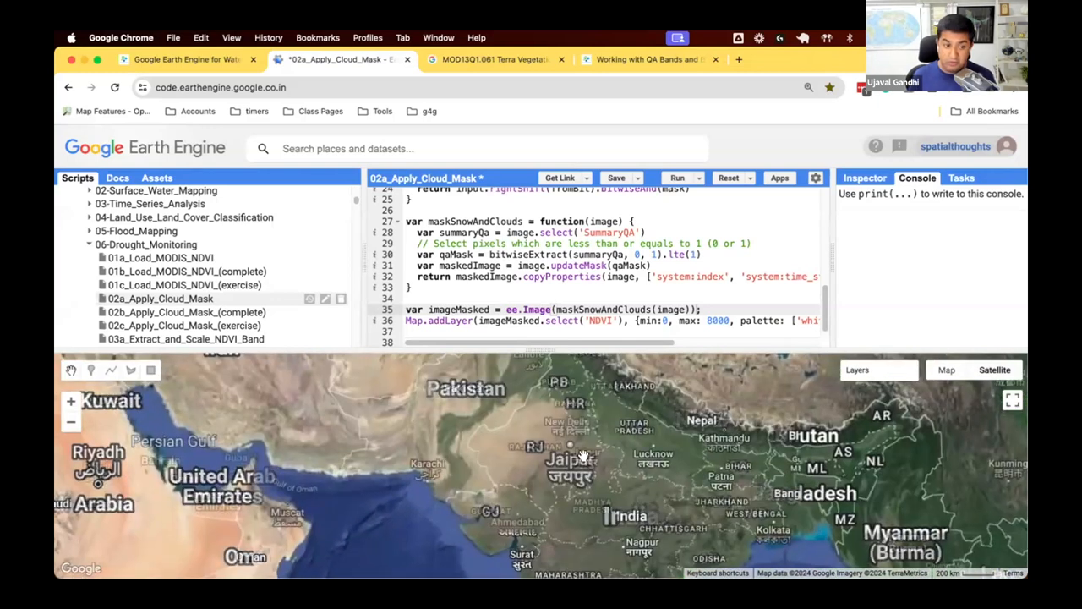